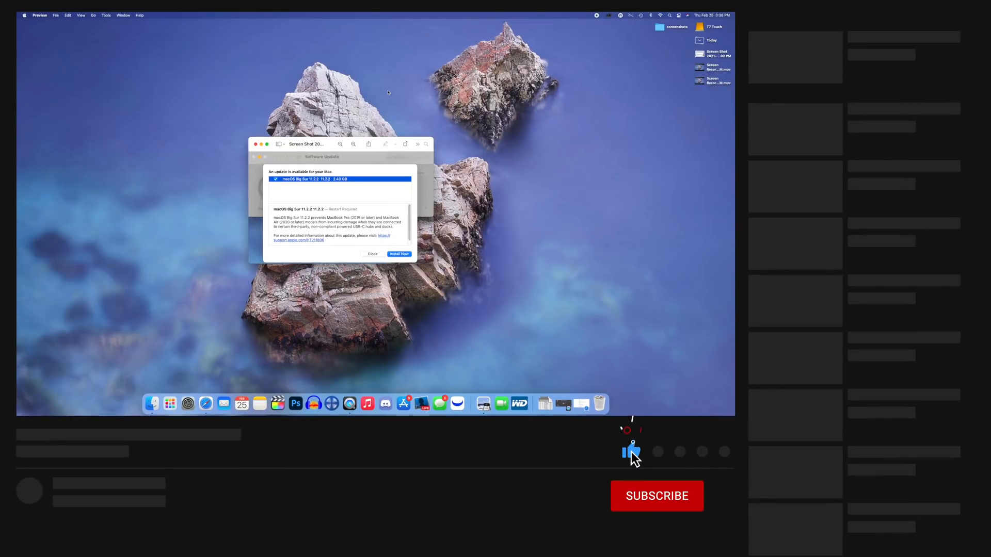
# Bring Safari forward on Apple Support's Big Sur release notes at the 11.2.2 USB-C hub entry
pyautogui.click(656, 497)
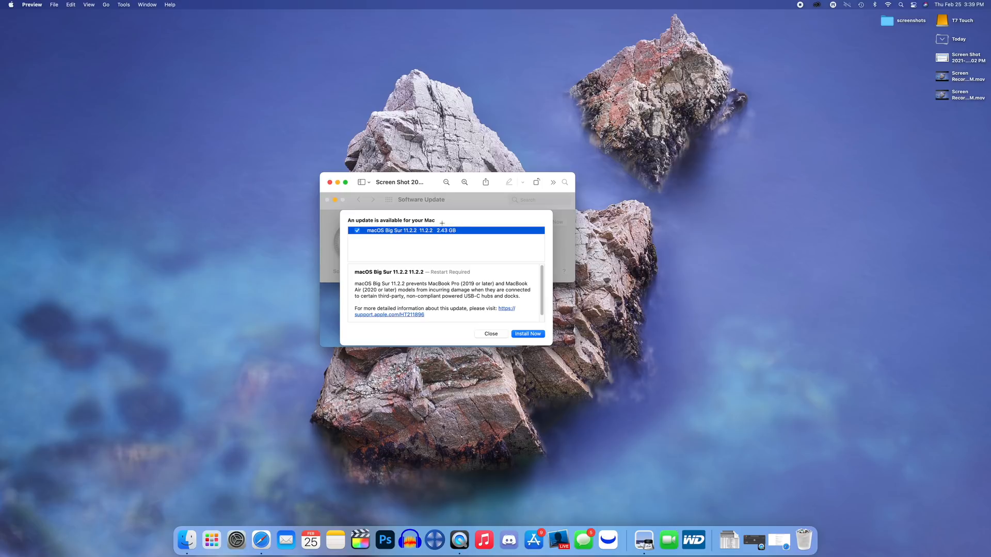
pyautogui.moveTo(447, 229)
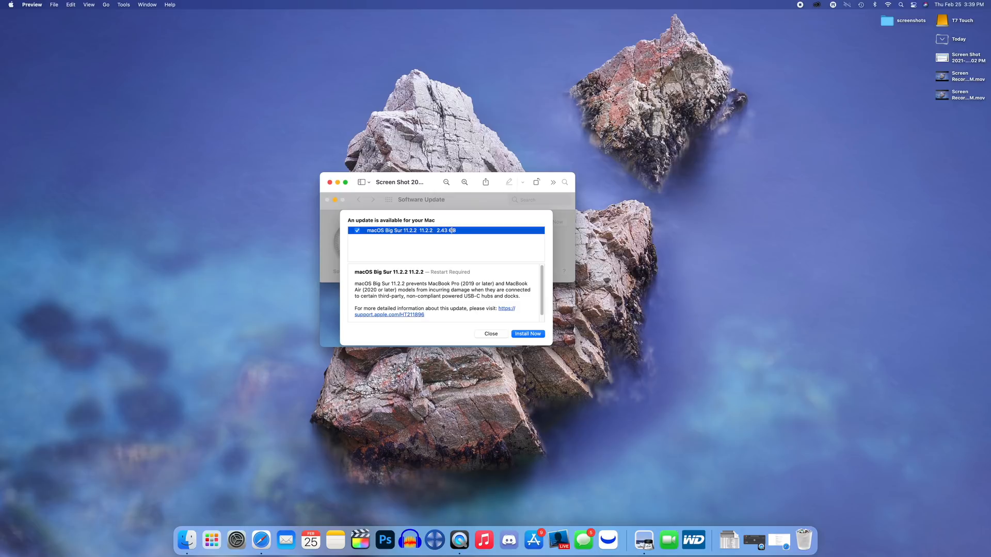
pyautogui.click(10, 4)
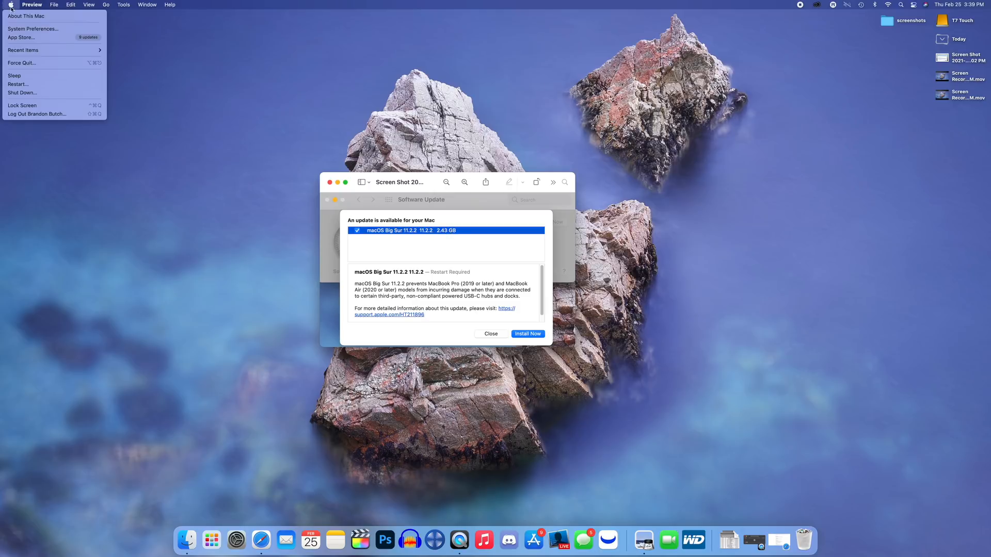
pyautogui.click(25, 16)
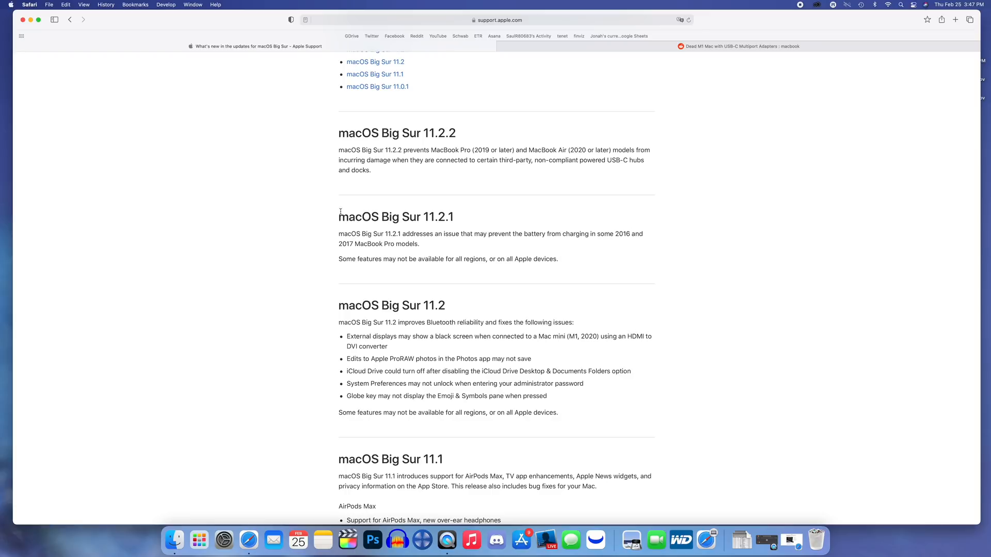
pyautogui.moveTo(371, 156)
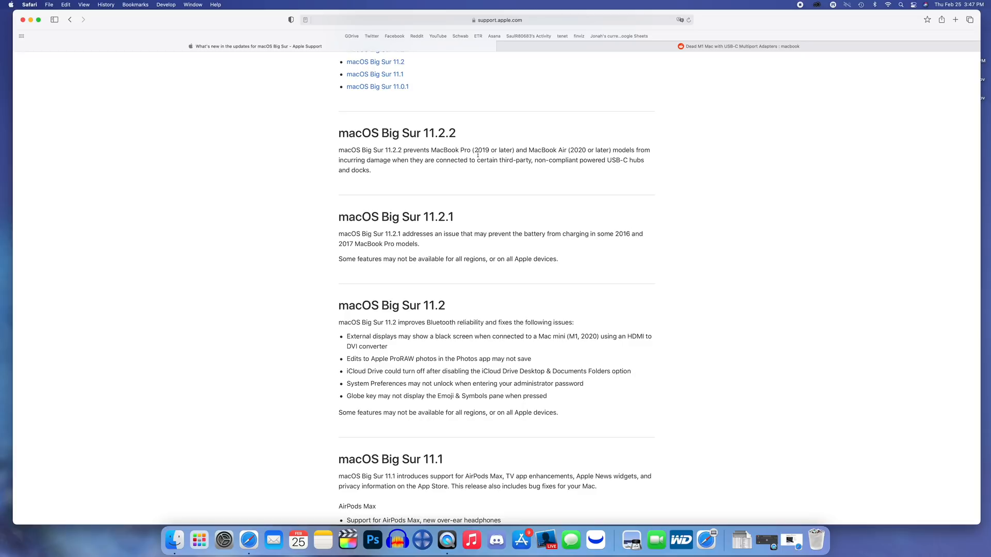
pyautogui.moveTo(479, 152)
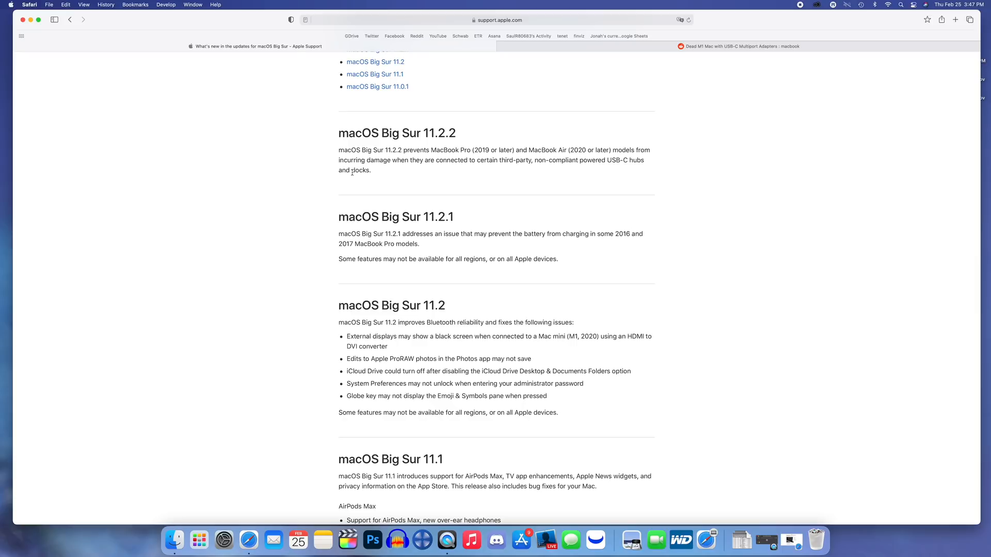
pyautogui.moveTo(403, 157)
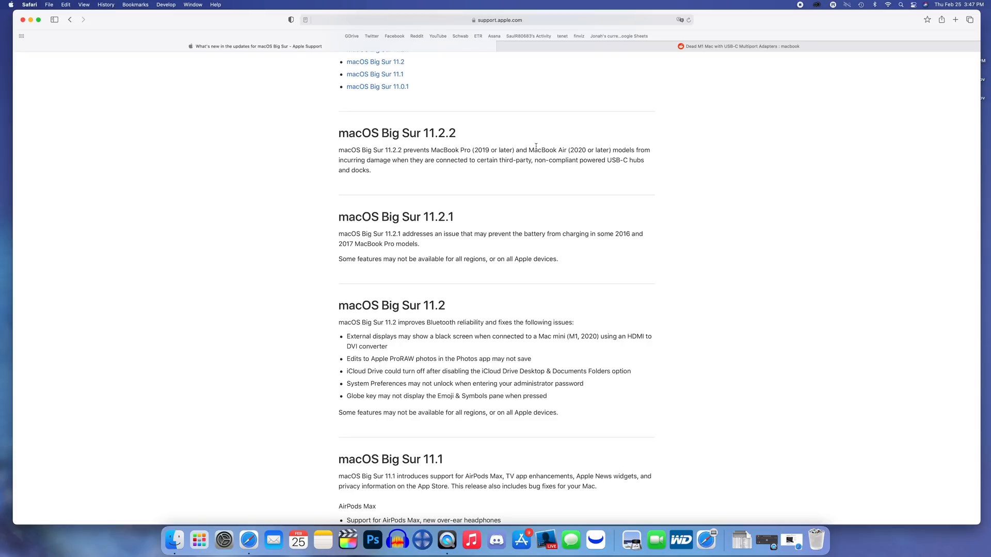
pyautogui.moveTo(481, 148)
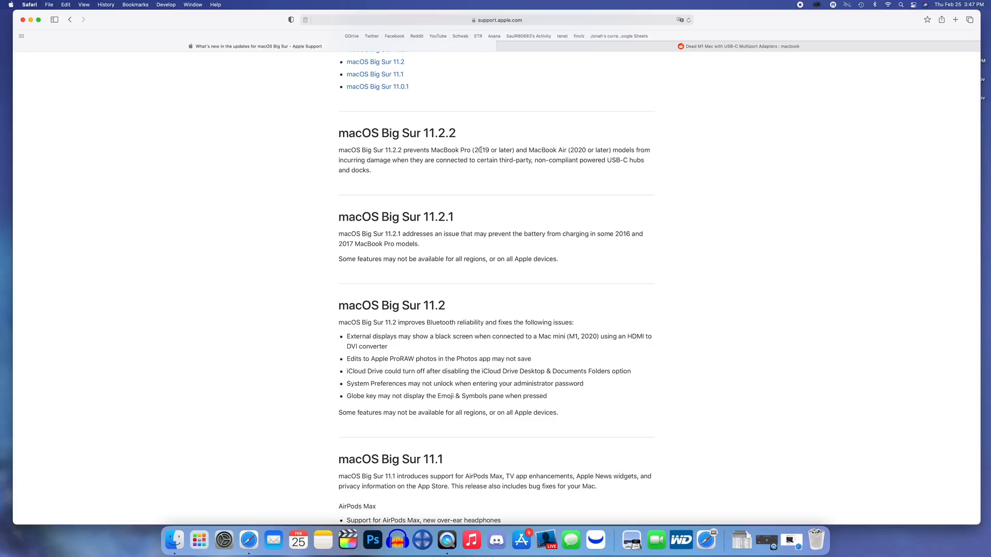
# Switch to the r/macbook 'Dead M1 Mac with USB-C Multiport Adapters' thread and read down to its poll
pyautogui.click(739, 46)
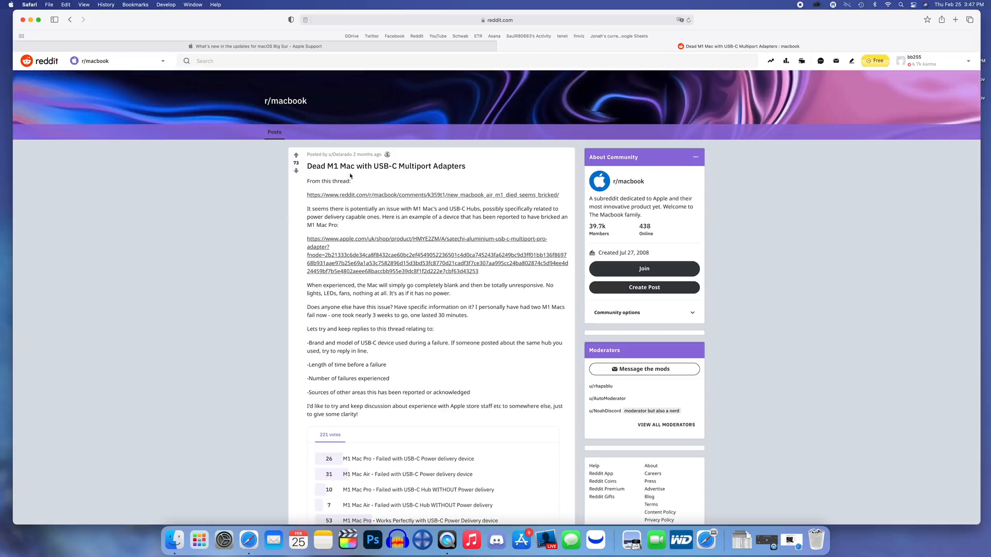
pyautogui.moveTo(306, 109)
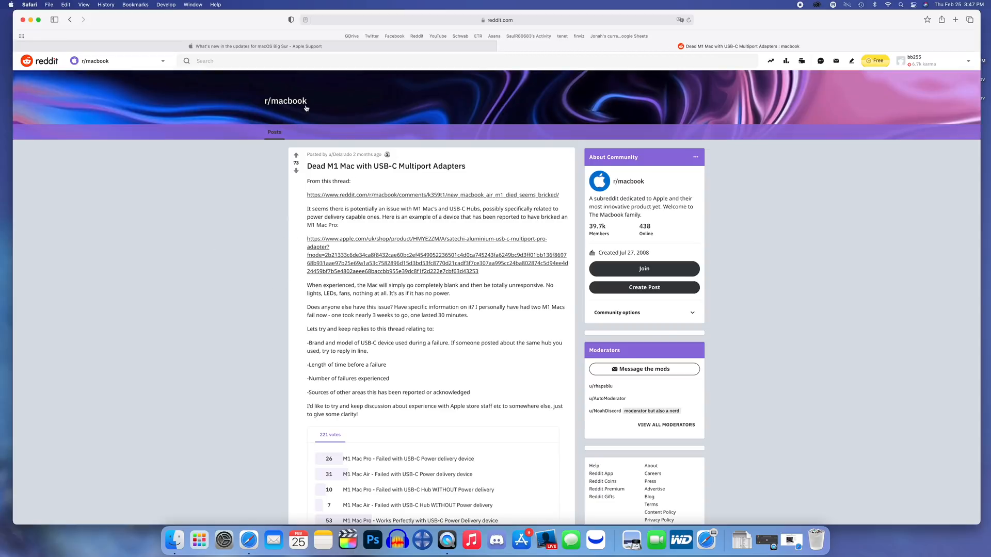
pyautogui.moveTo(365, 154)
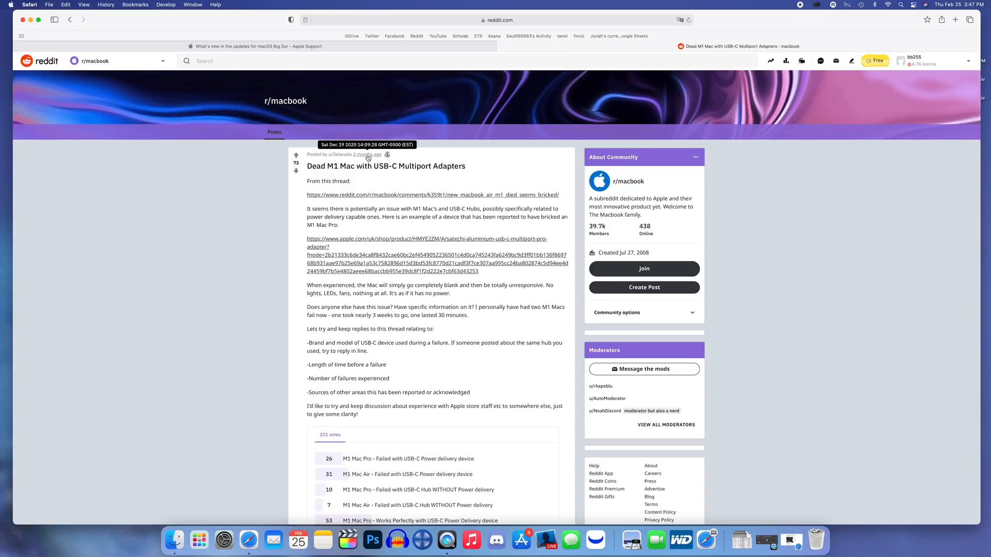
pyautogui.moveTo(310, 168)
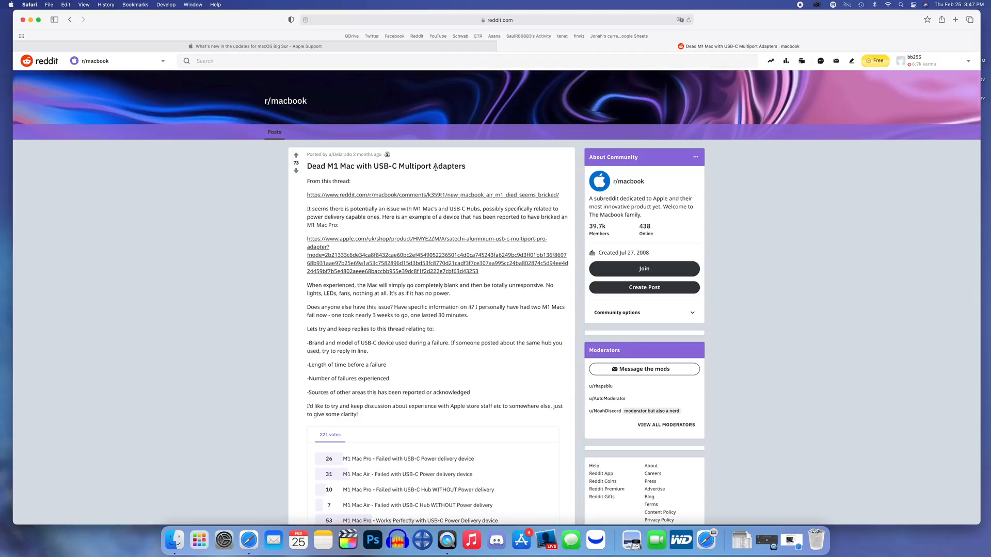
pyautogui.scroll(-3)
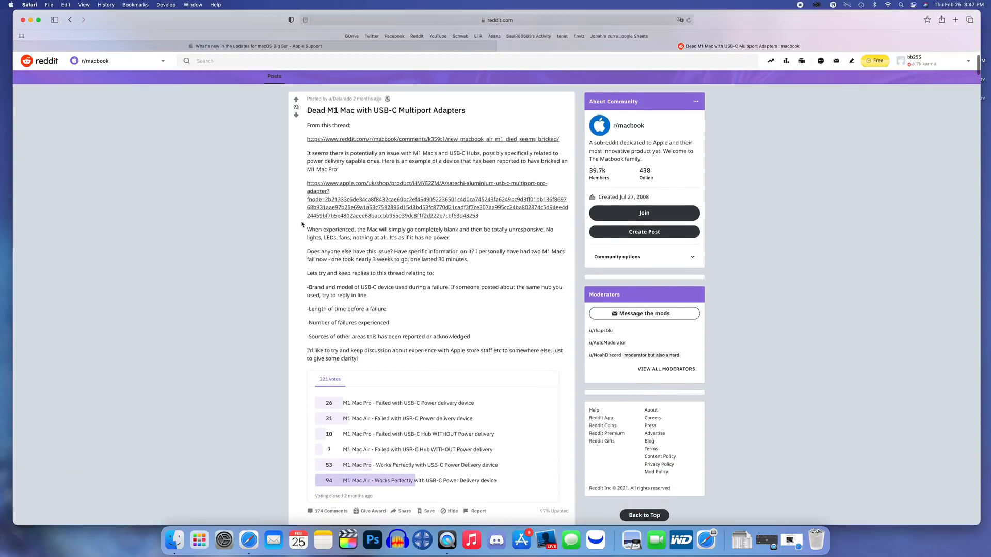
pyautogui.scroll(-3)
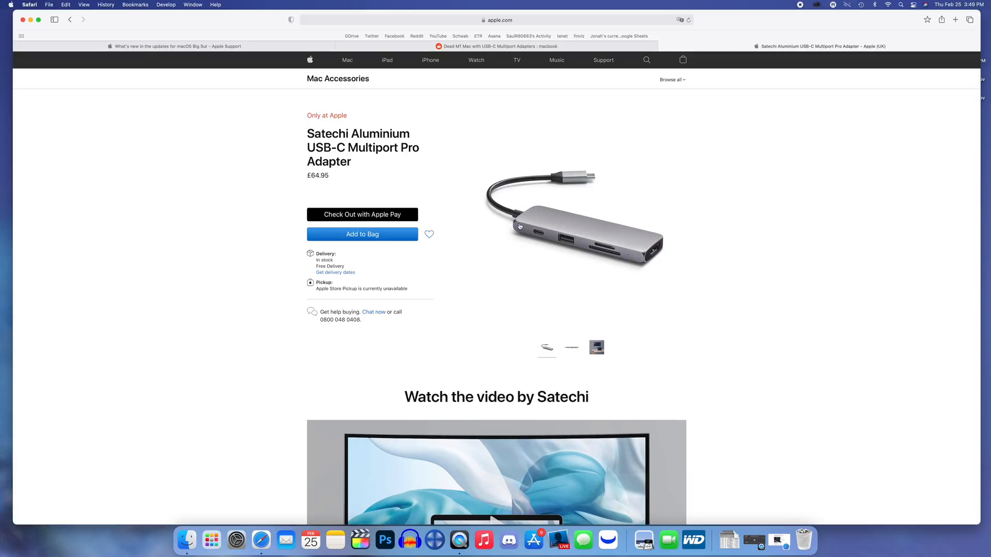
pyautogui.moveTo(572, 222)
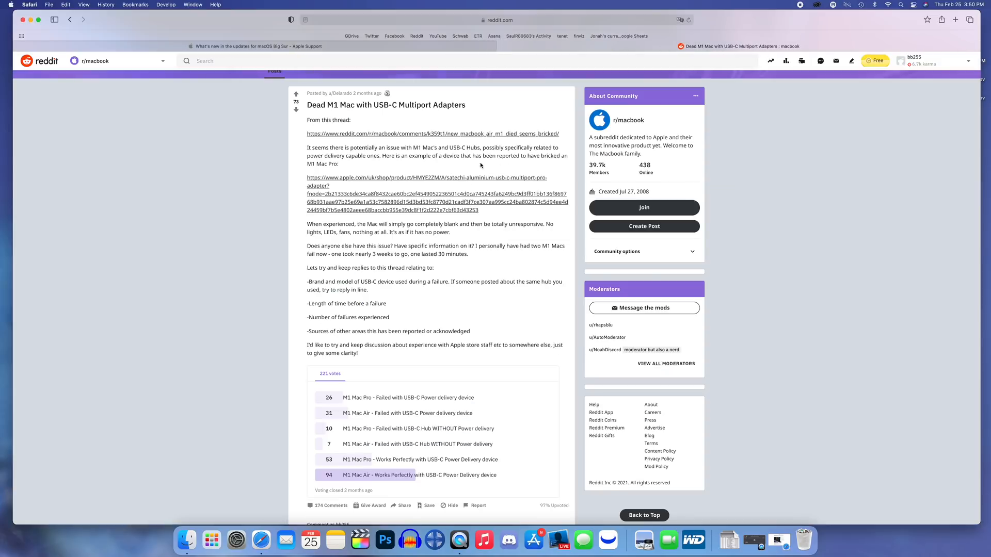
pyautogui.moveTo(535, 158)
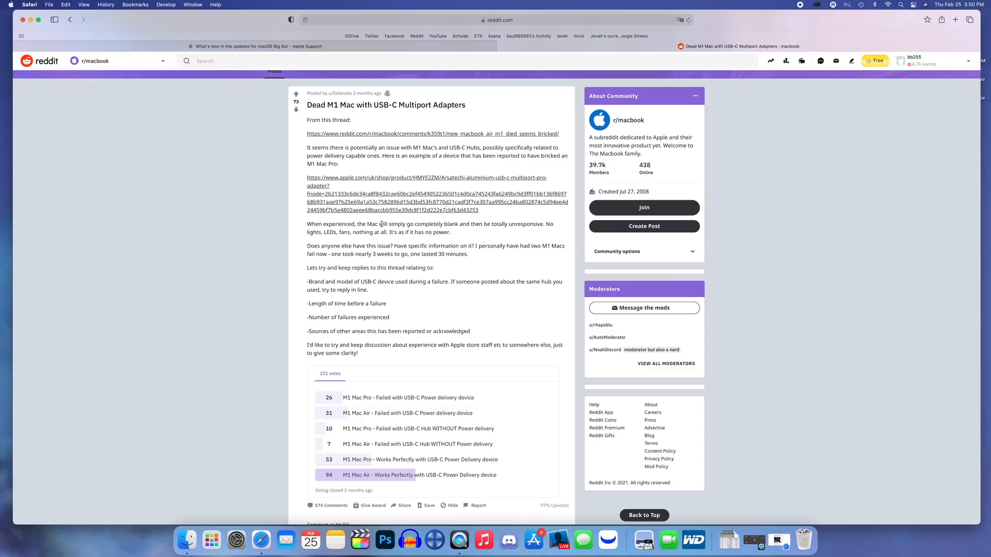
pyautogui.moveTo(467, 225)
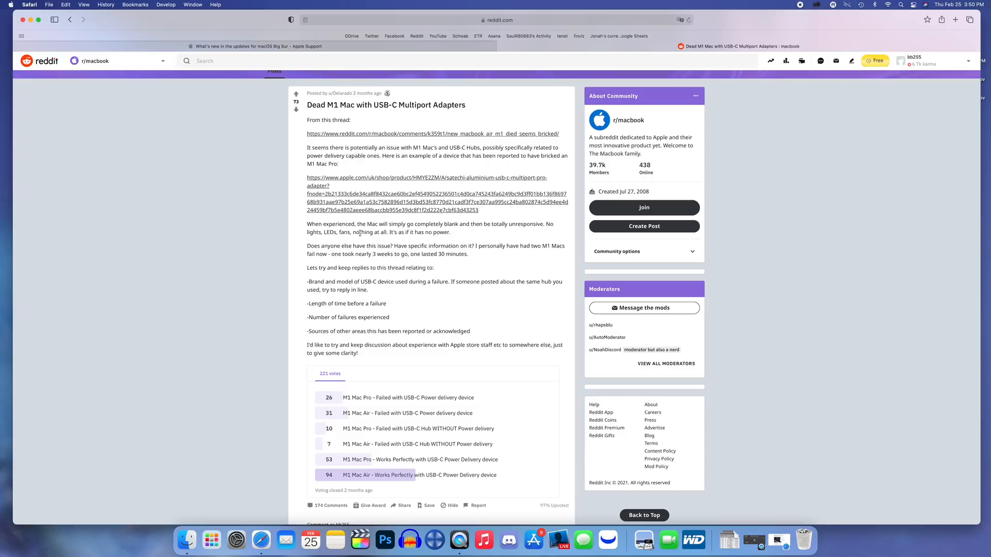
pyautogui.moveTo(415, 233)
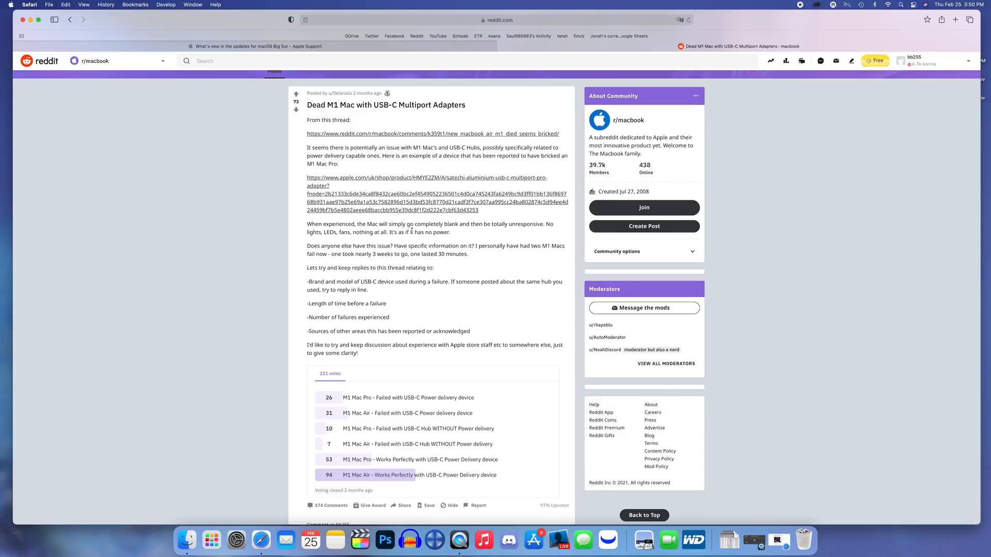
pyautogui.moveTo(358, 239)
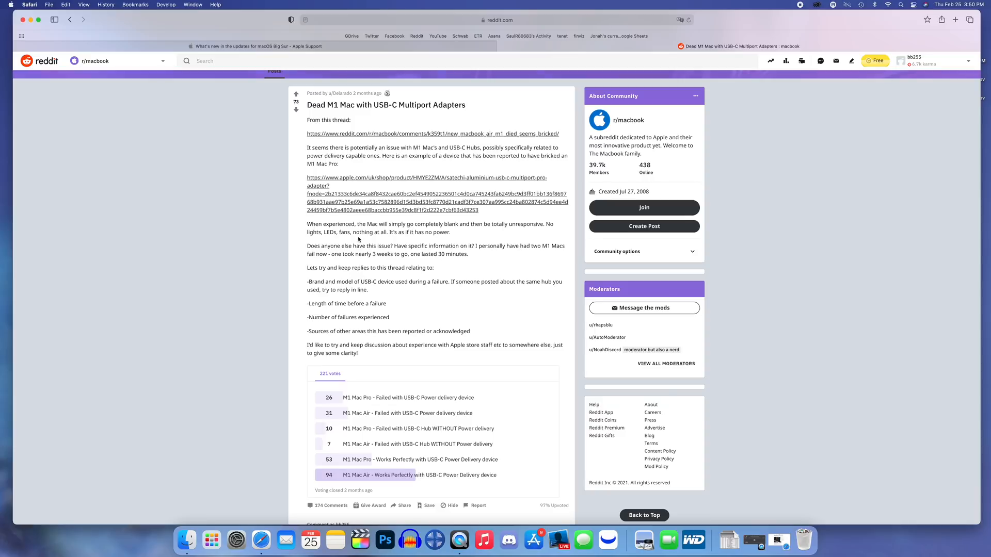
pyautogui.scroll(-3)
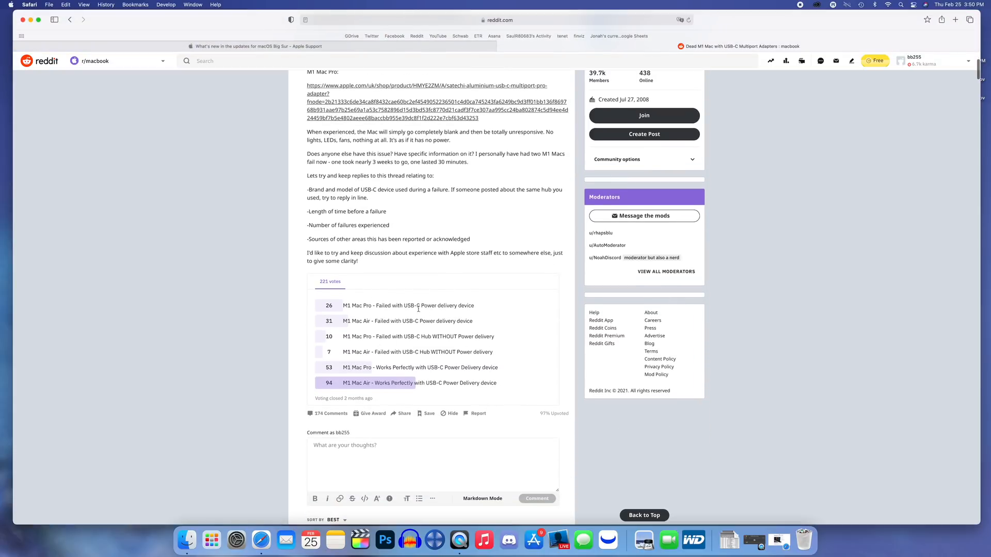
pyautogui.moveTo(446, 309)
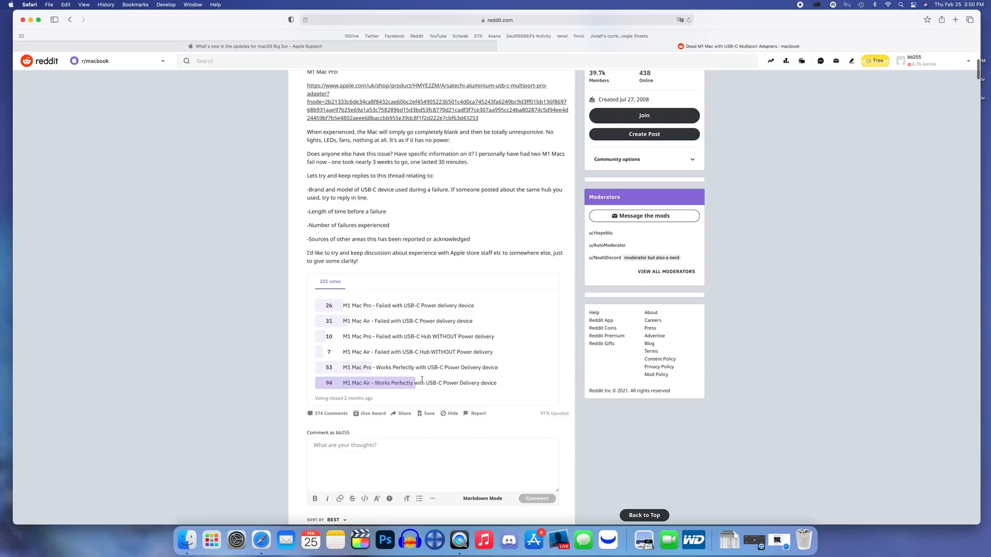
pyautogui.moveTo(354, 302)
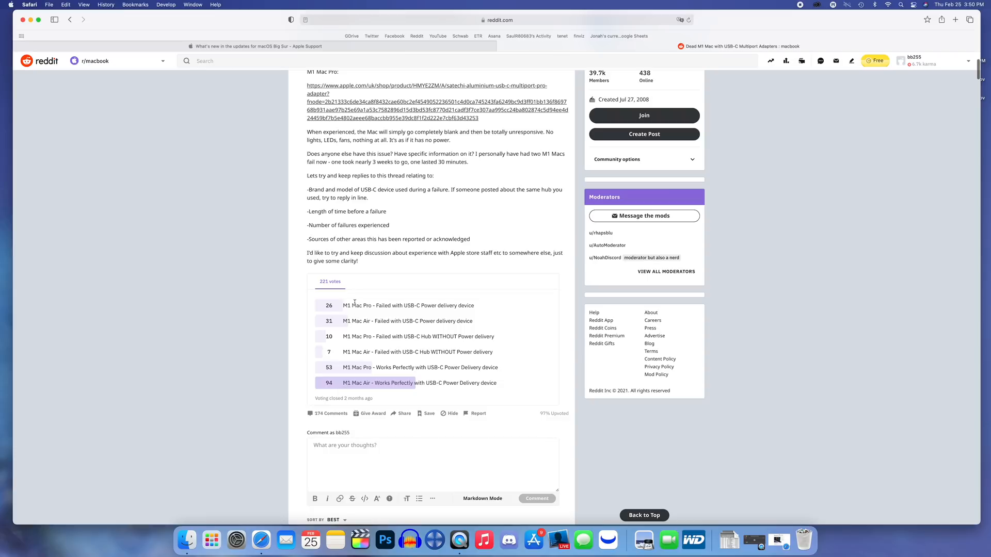
pyautogui.scroll(-3)
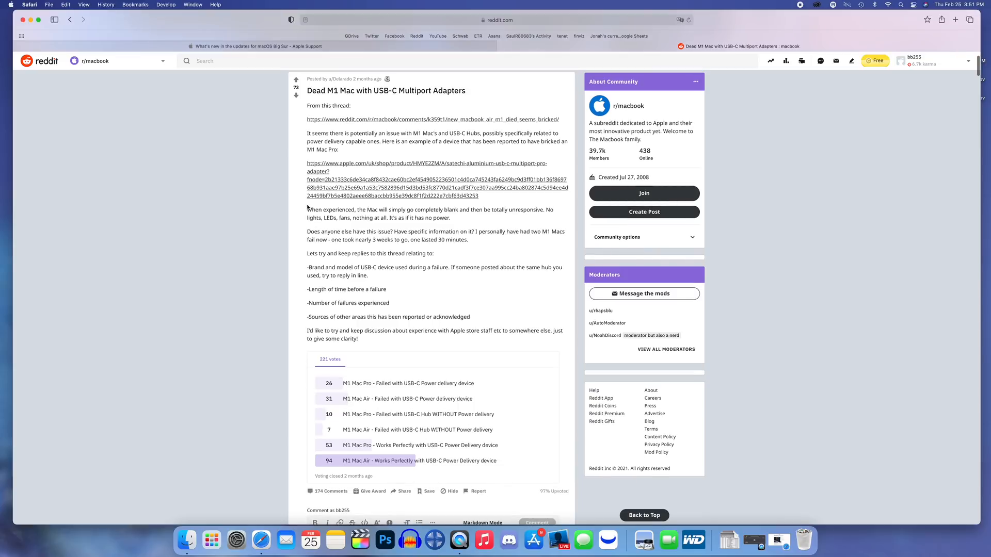
# Revisit the Big Sur release notes, then the iMore article on M1 drive health readings
pyautogui.click(255, 46)
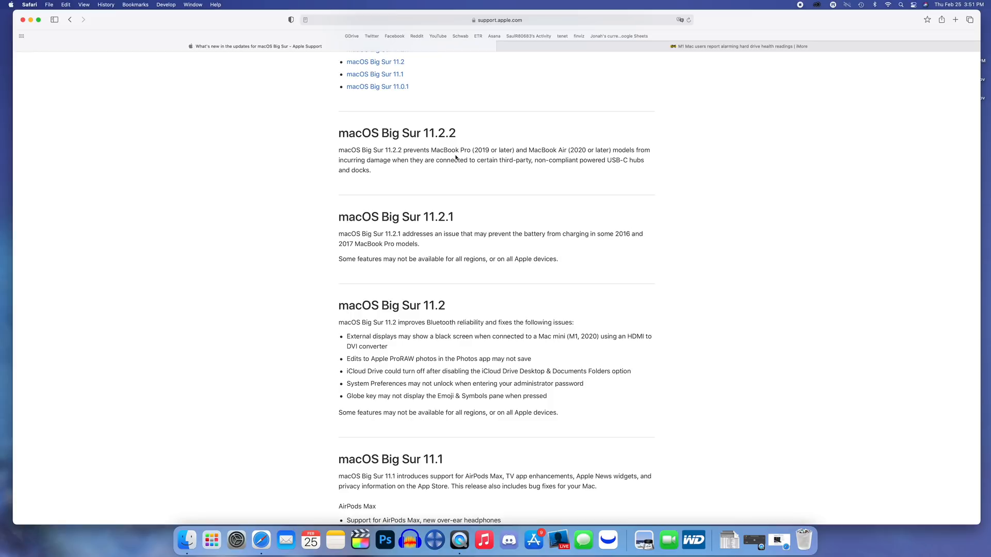
pyautogui.moveTo(405, 150)
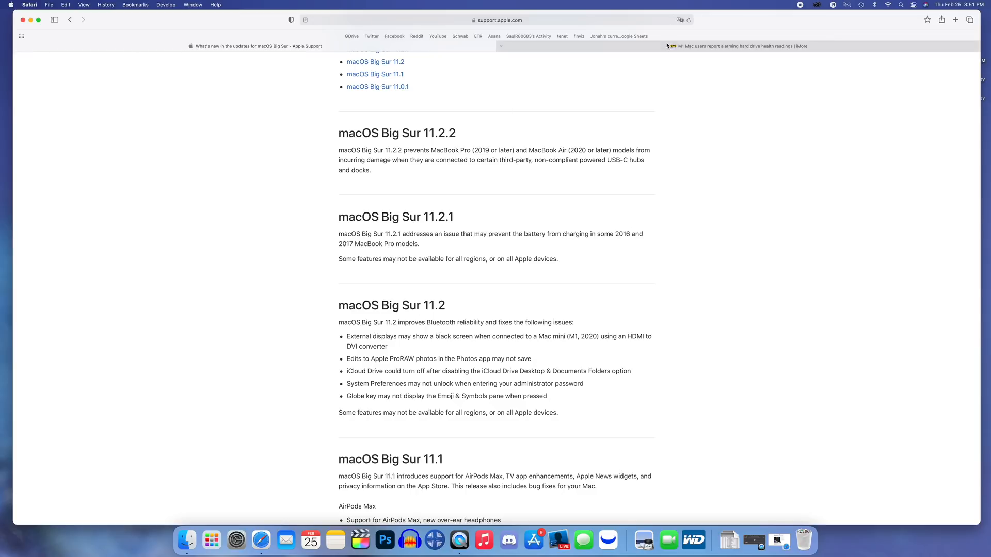
pyautogui.click(739, 45)
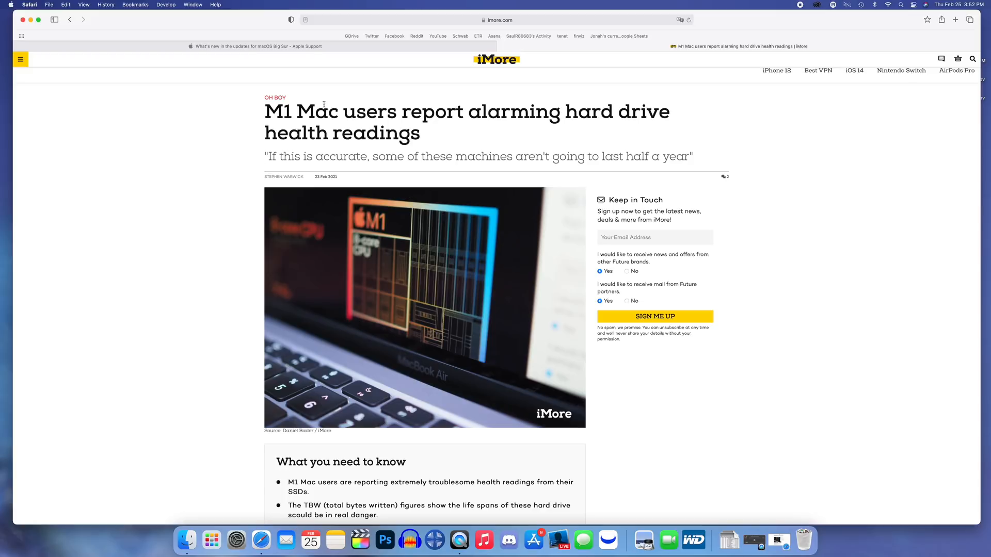
pyautogui.scroll(-3)
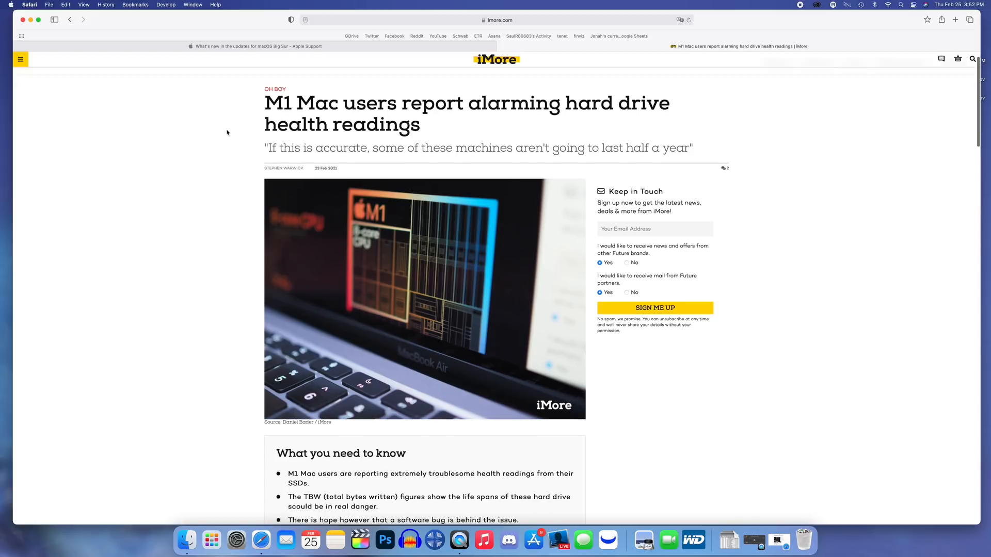
pyautogui.scroll(-3)
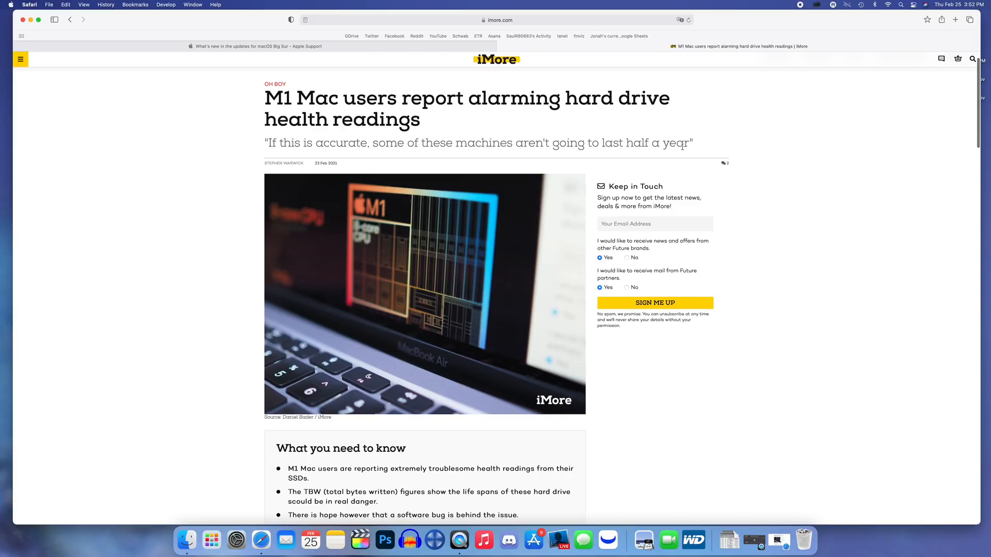
pyautogui.moveTo(212, 182)
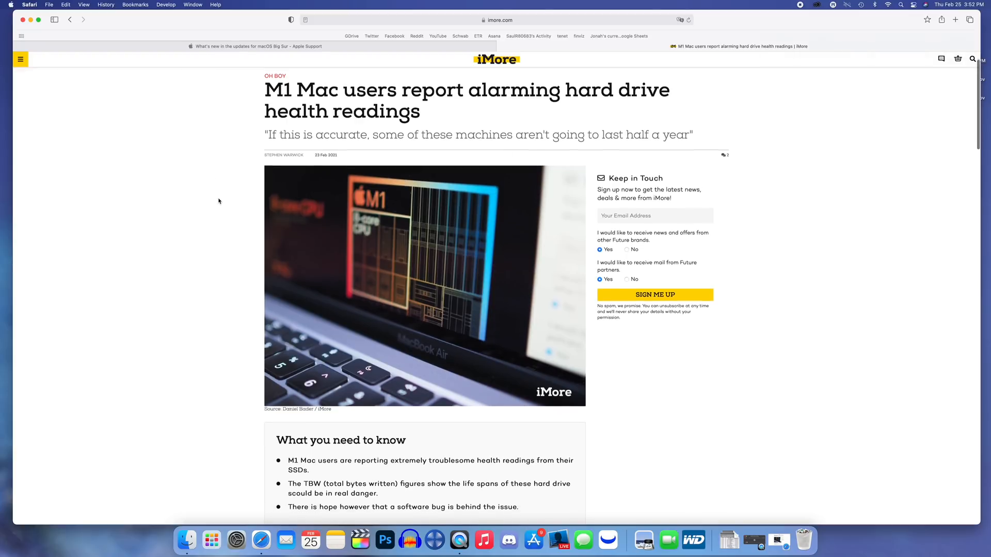
pyautogui.scroll(-3)
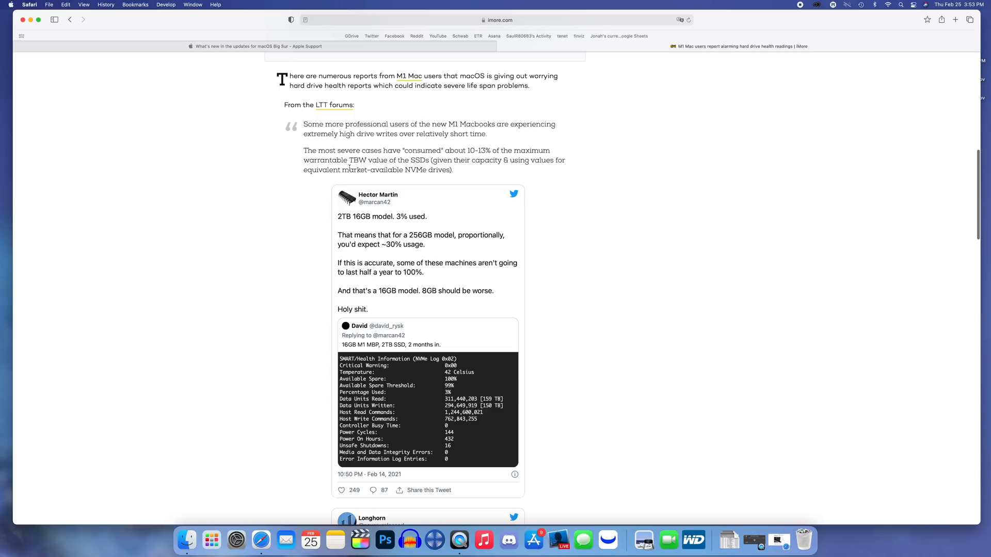
pyautogui.moveTo(417, 171)
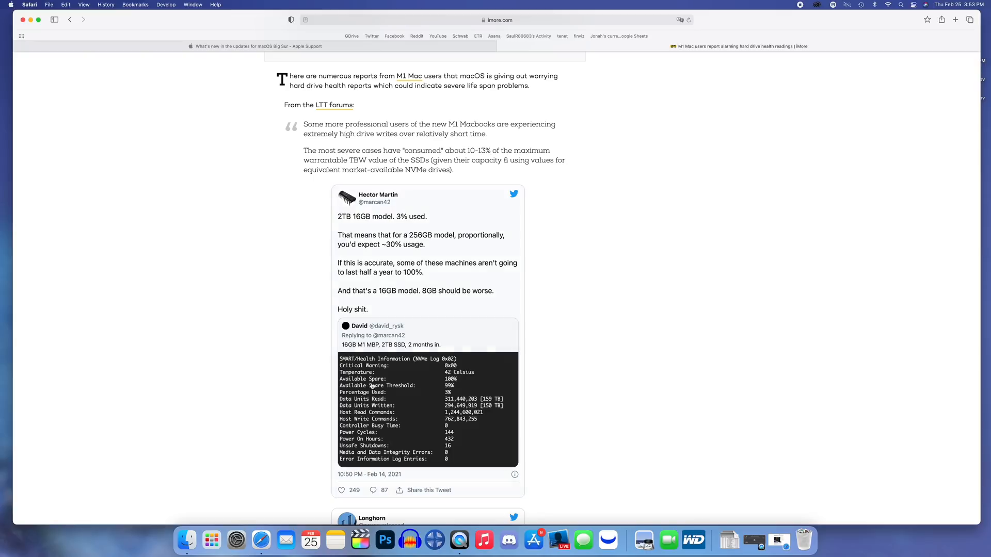
pyautogui.scroll(-3)
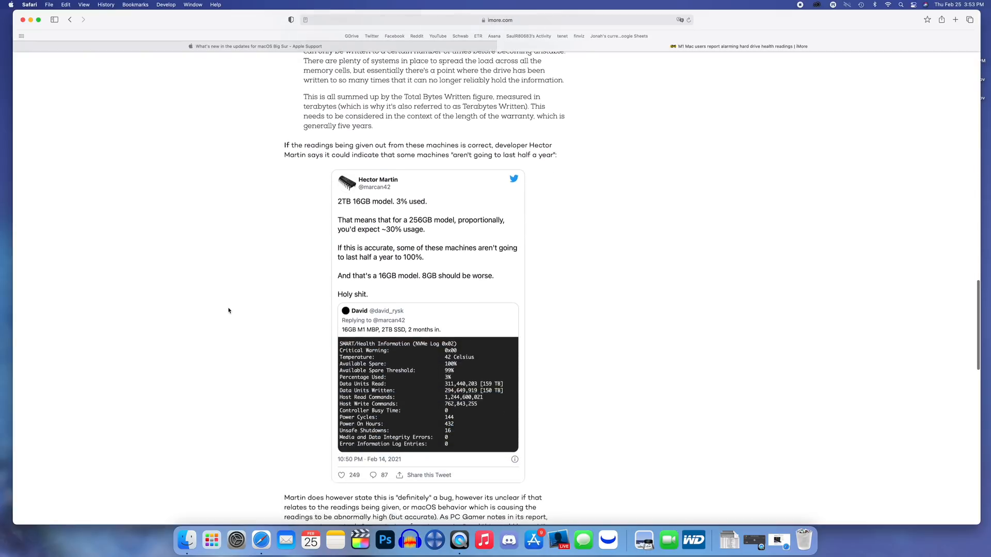
pyautogui.scroll(-3)
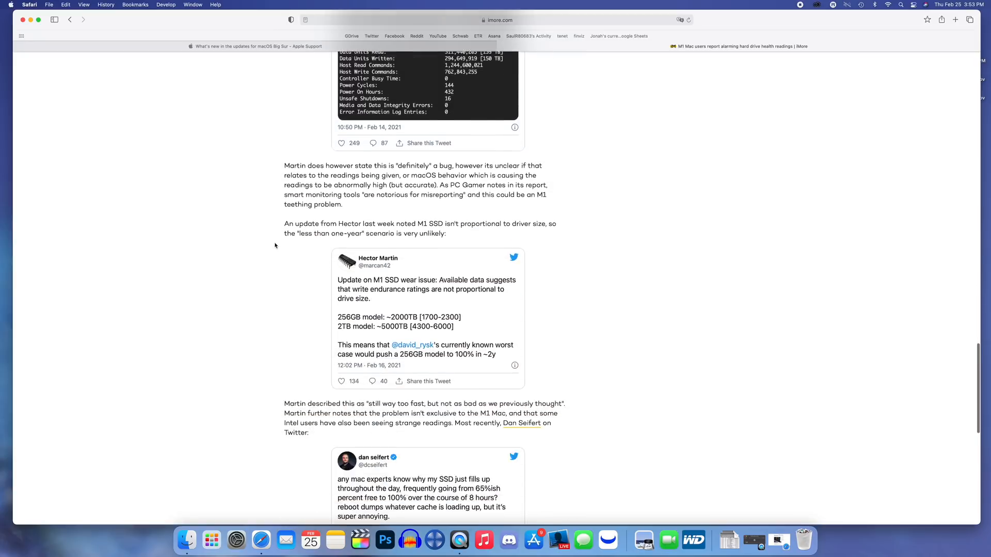
pyautogui.scroll(-3)
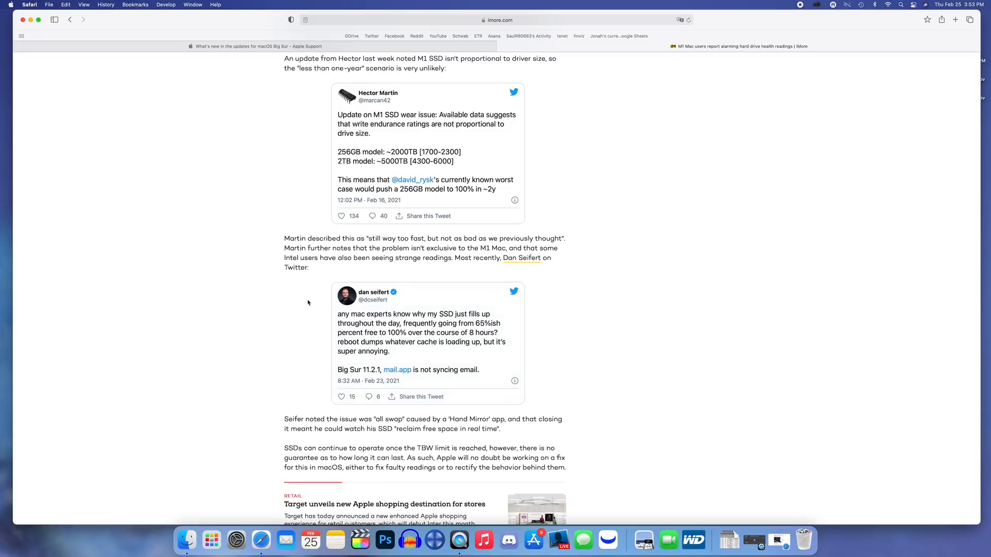
pyautogui.moveTo(266, 300)
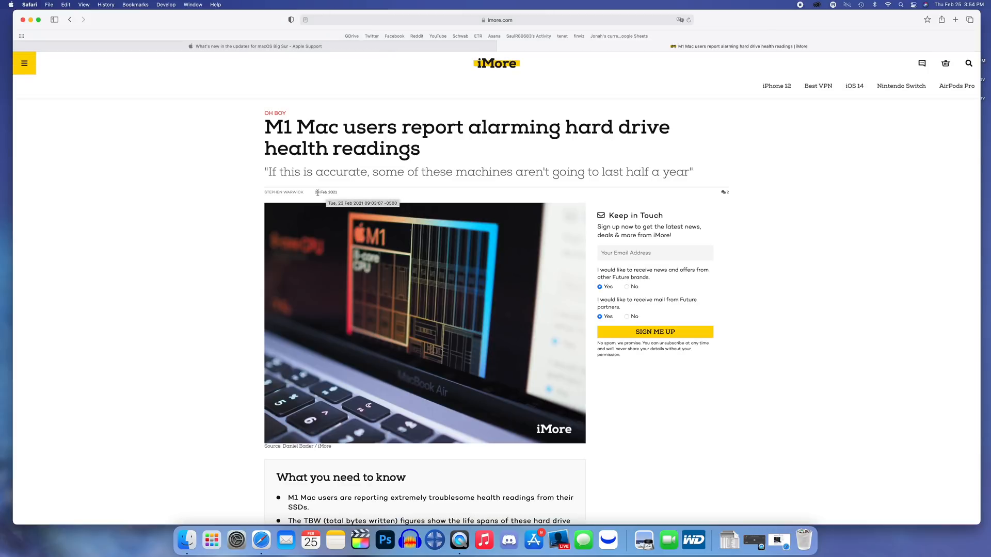
# Read further into the MacRumors 'pink squares' M1 Mac mini article
pyautogui.scroll(-3)
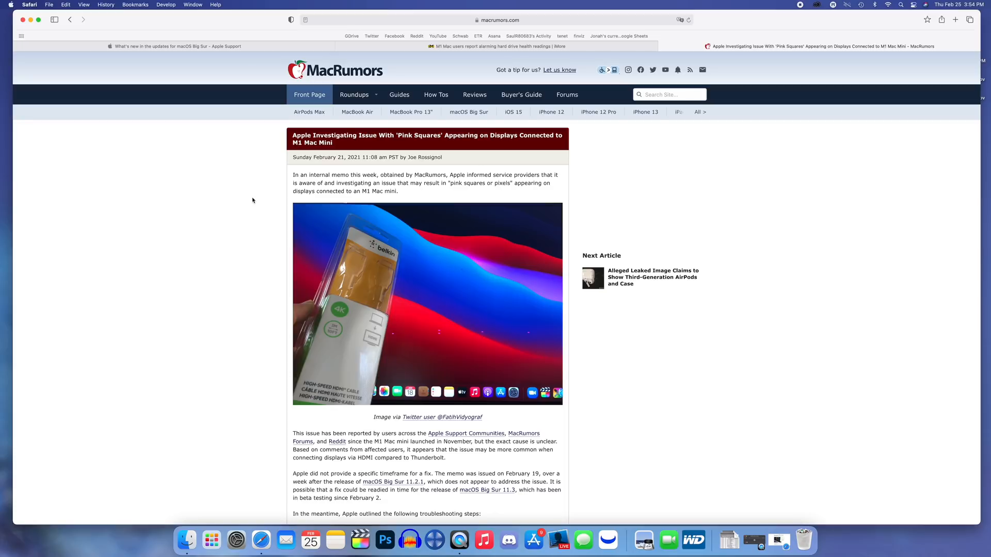
pyautogui.moveTo(292, 168)
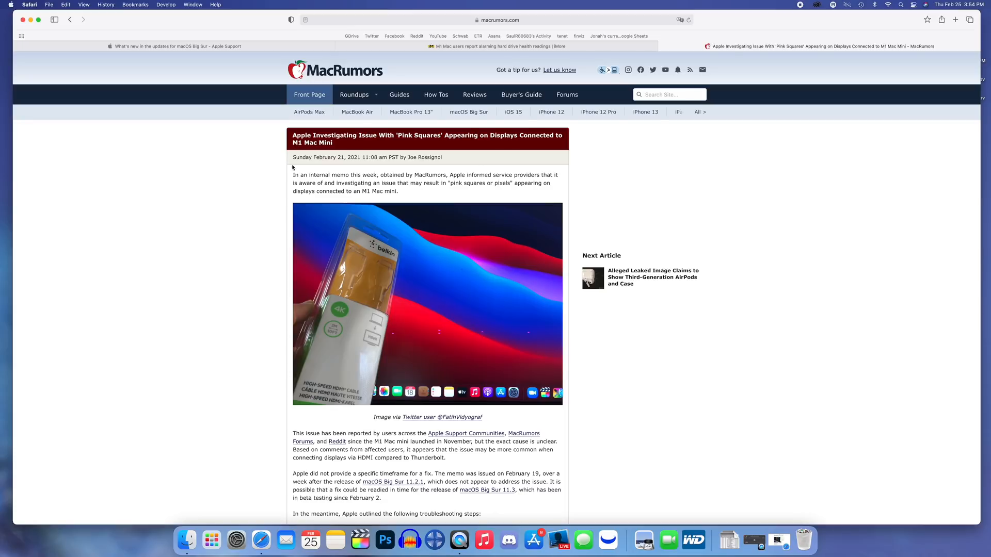
pyautogui.moveTo(282, 164)
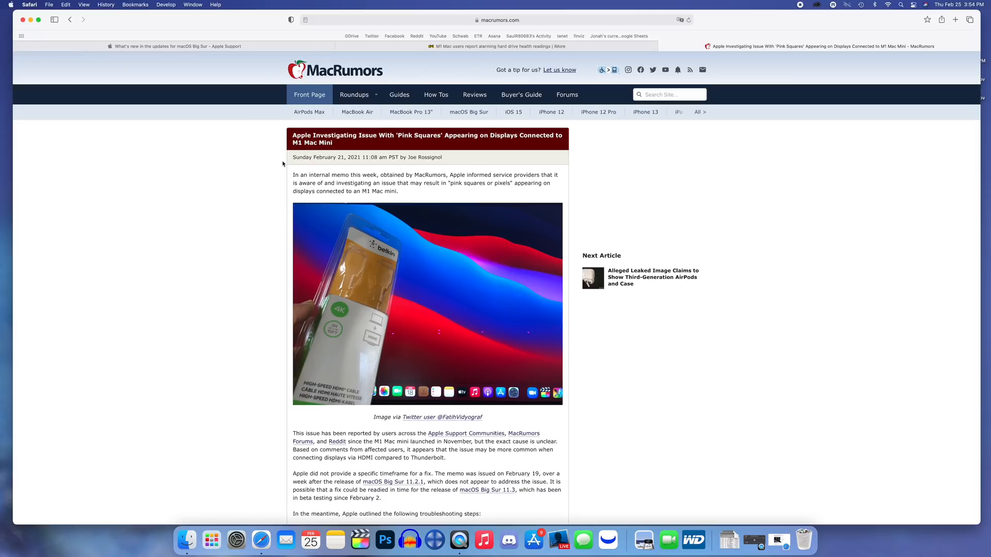
pyautogui.moveTo(370, 152)
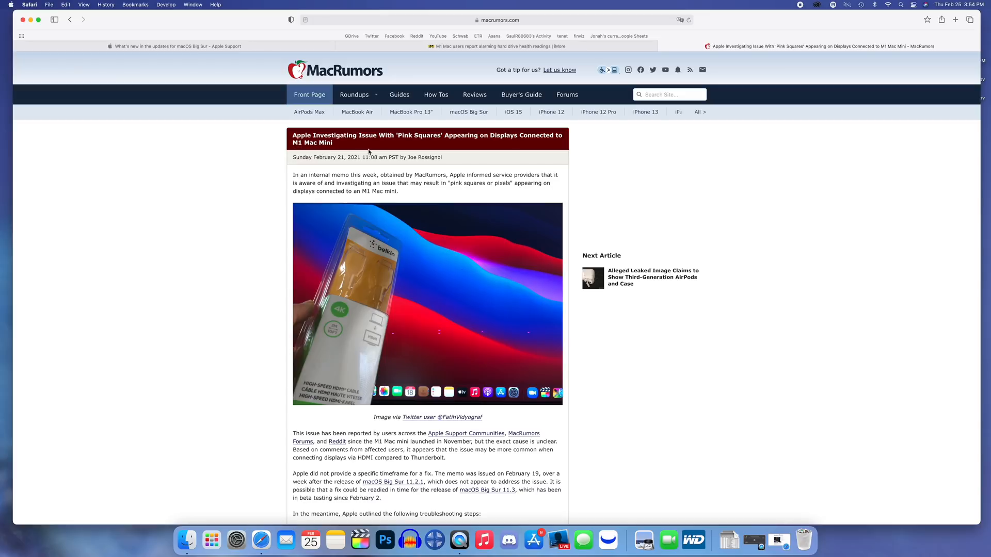
pyautogui.moveTo(330, 143)
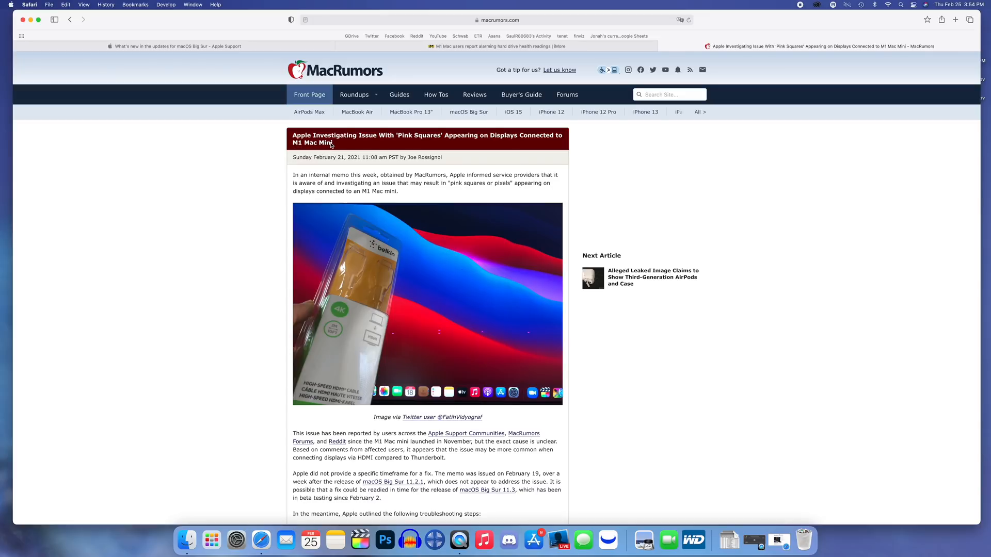
pyautogui.moveTo(366, 141)
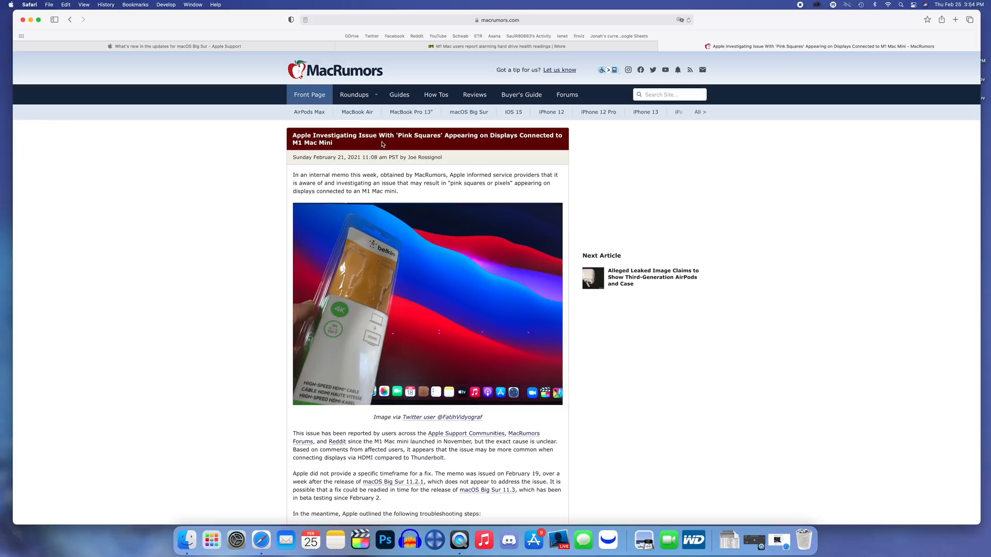
pyautogui.moveTo(446, 143)
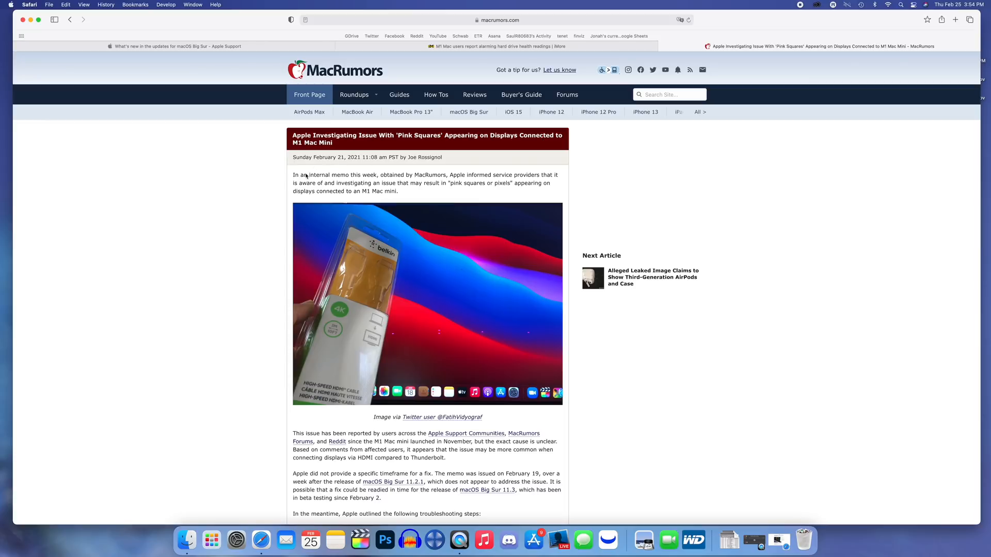
pyautogui.moveTo(280, 183)
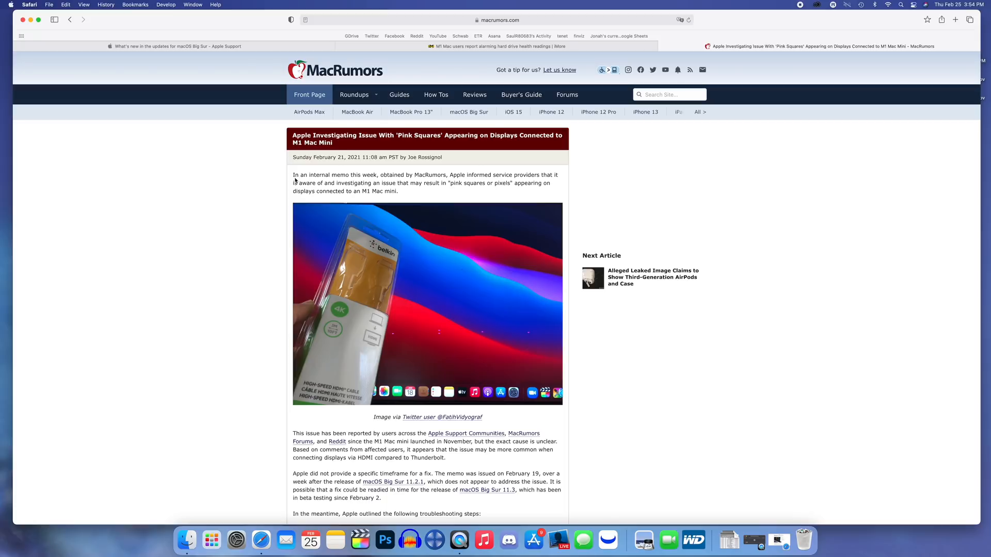
pyautogui.moveTo(470, 185)
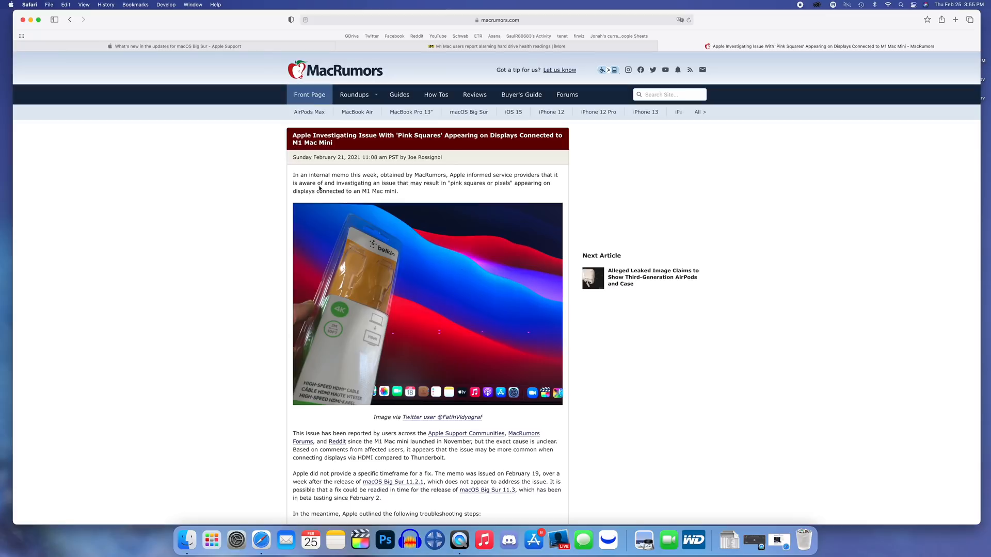
pyautogui.moveTo(501, 192)
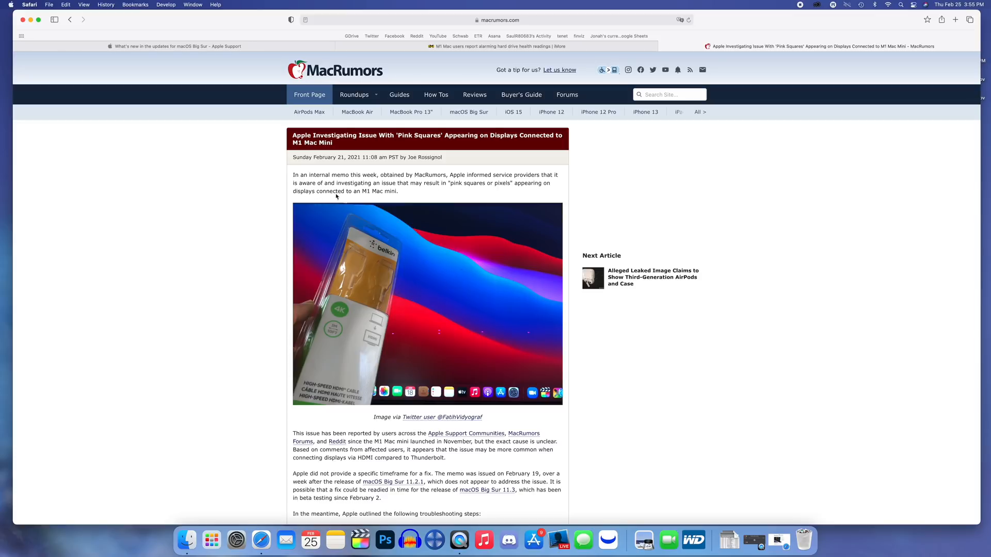
# Read through the pink-squares article to Apple's troubleshooting steps and the 120-comment section
pyautogui.scroll(-3)
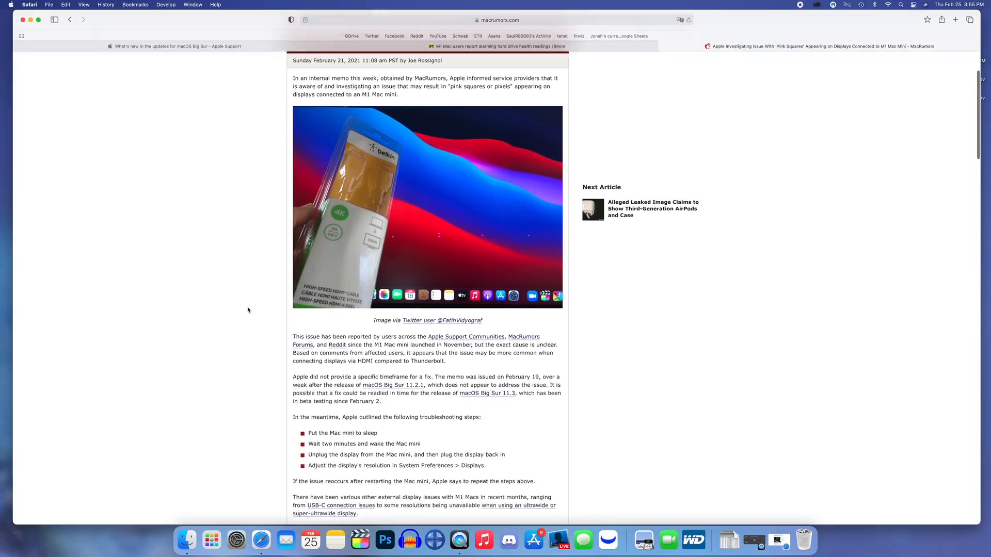
pyautogui.scroll(-3)
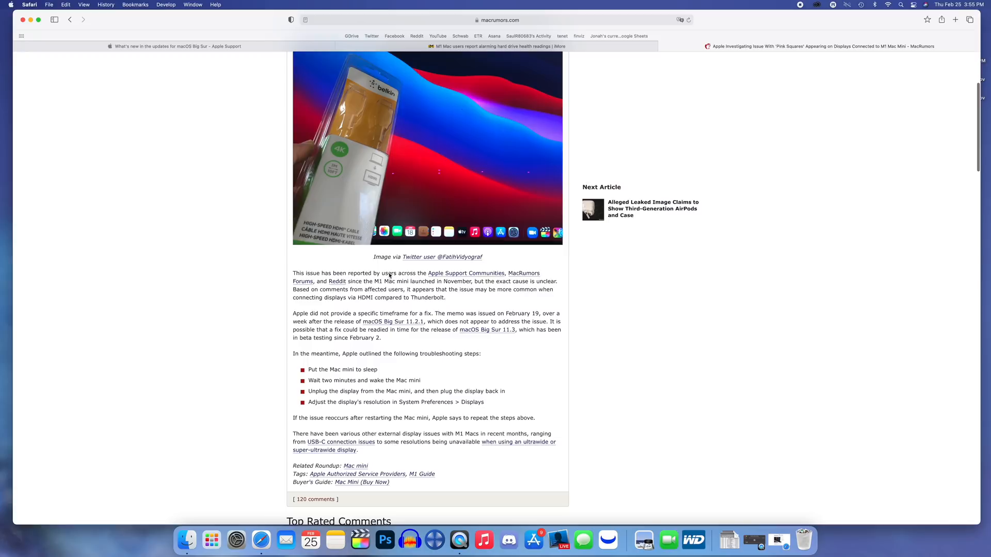
pyautogui.moveTo(461, 273)
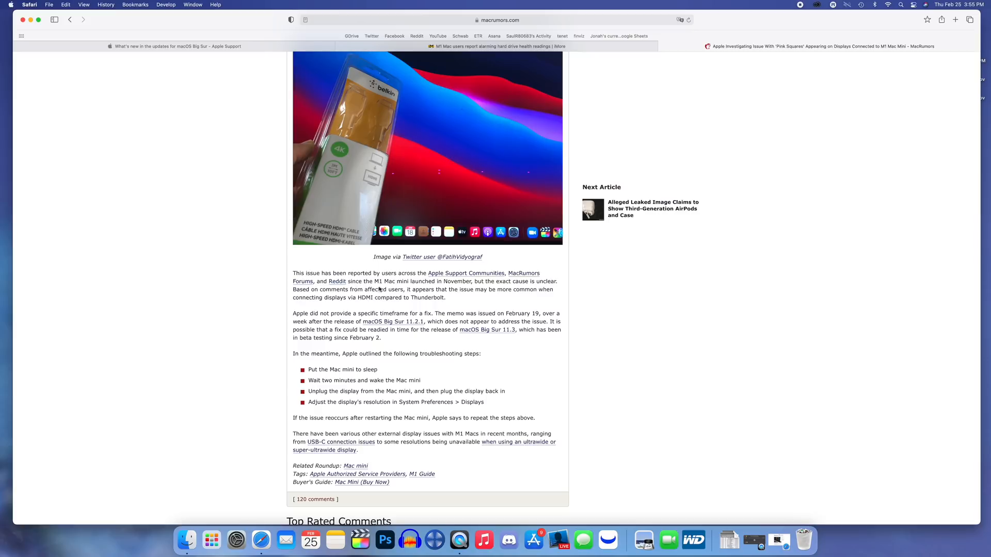
pyautogui.moveTo(384, 282)
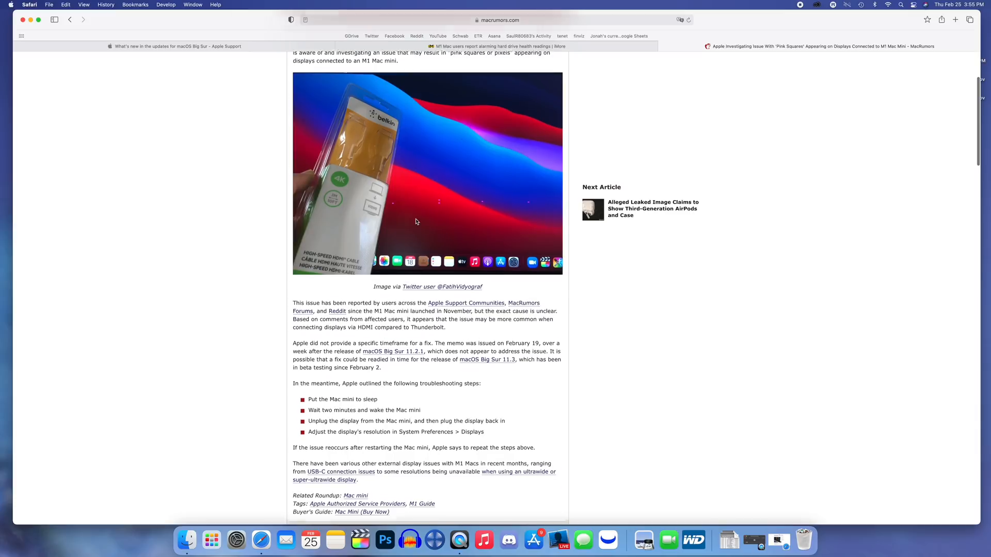
pyautogui.scroll(3)
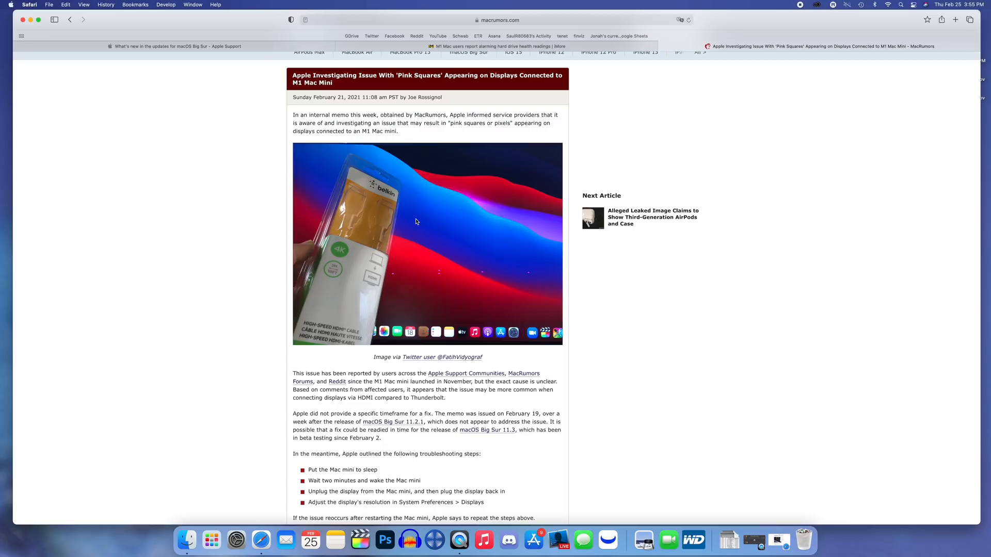
pyautogui.scroll(-3)
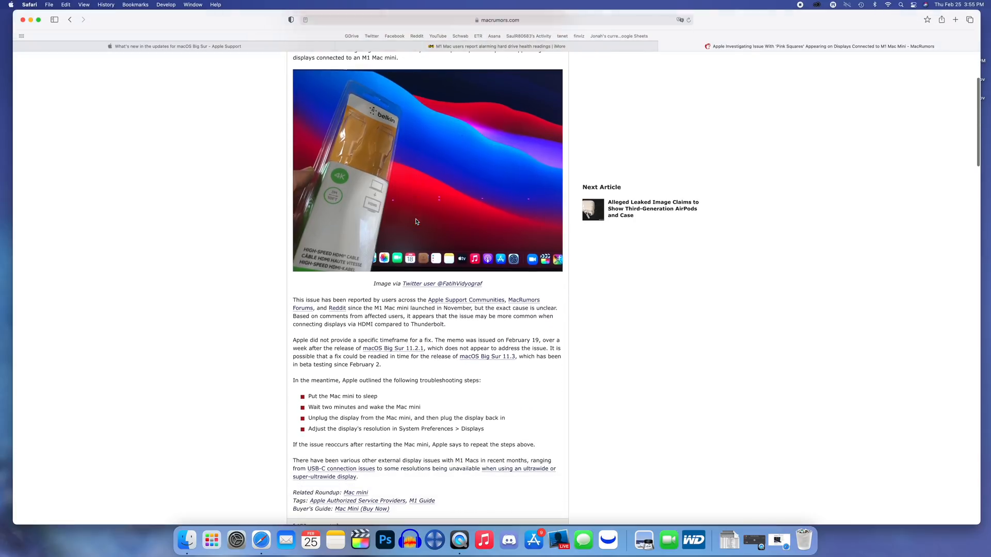
pyautogui.scroll(-3)
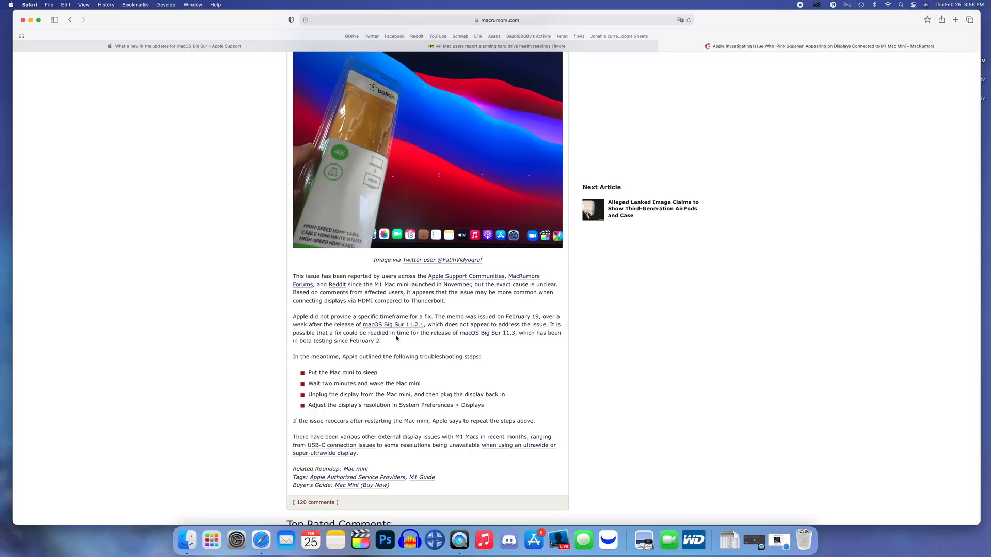
pyautogui.moveTo(517, 341)
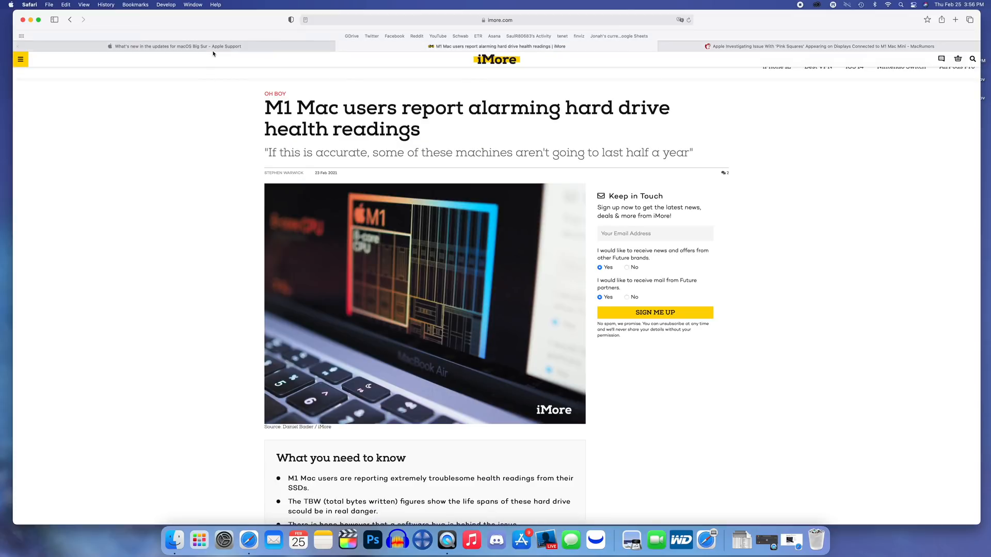
pyautogui.click(177, 46)
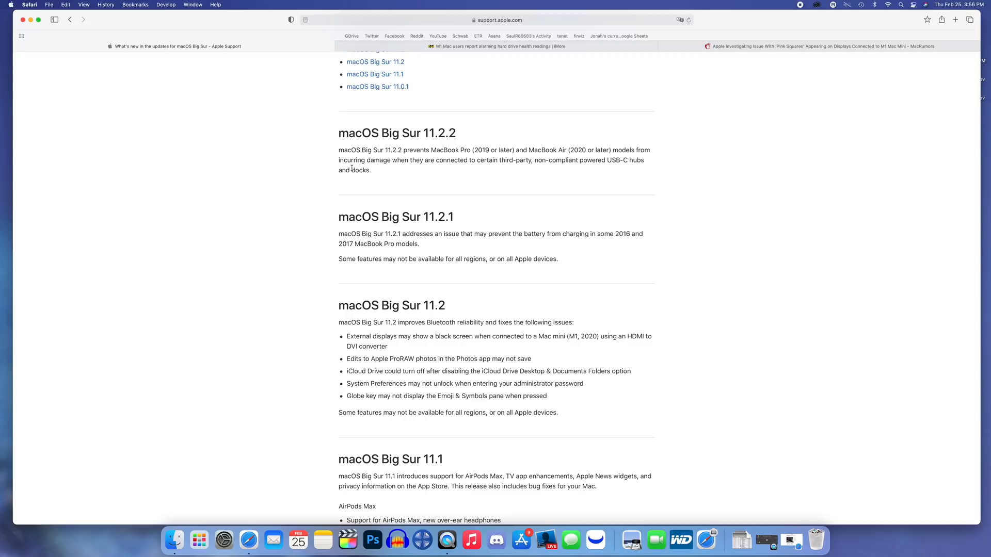
pyautogui.moveTo(371, 193)
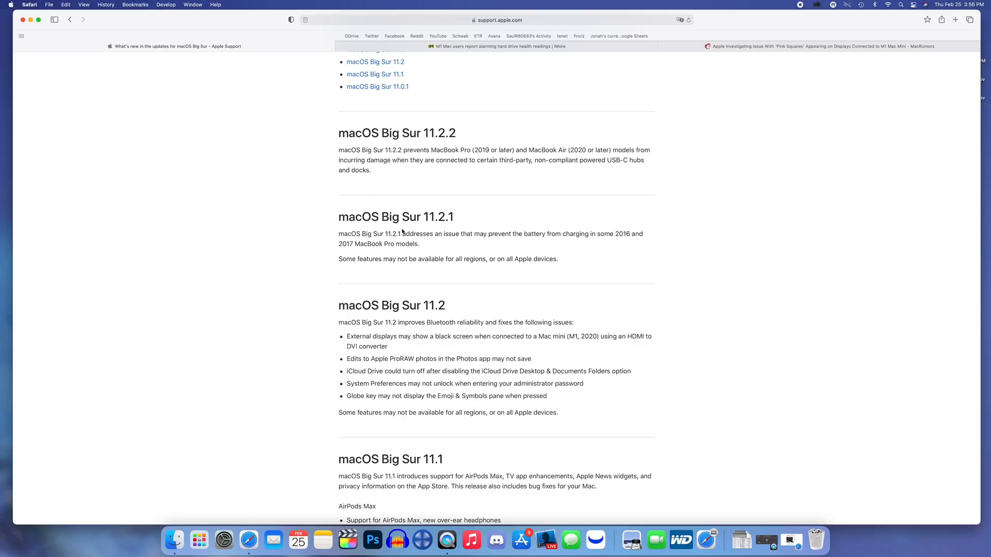
pyautogui.moveTo(338, 234); pyautogui.dragTo(426, 244)
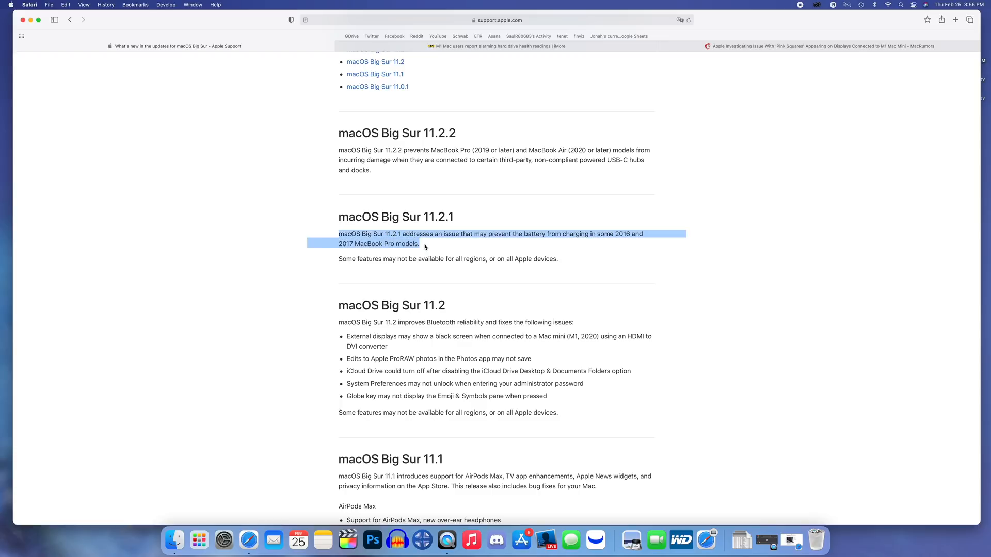
pyautogui.scroll(-3)
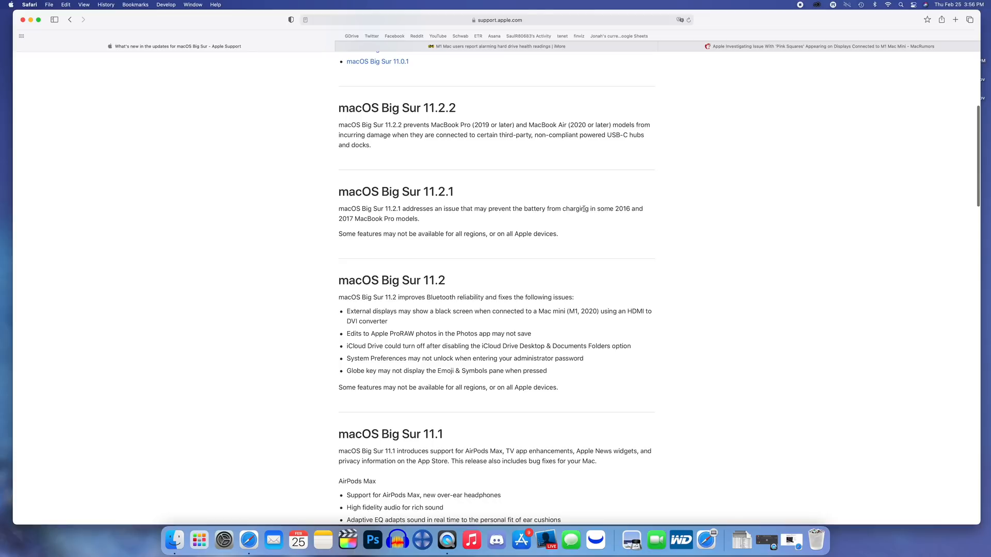
pyautogui.moveTo(370, 221)
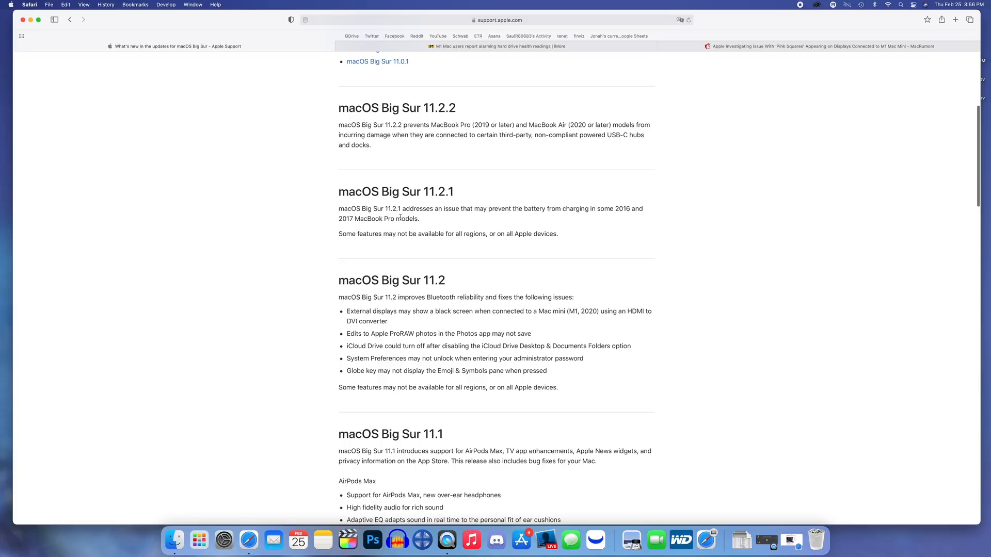
pyautogui.moveTo(421, 207)
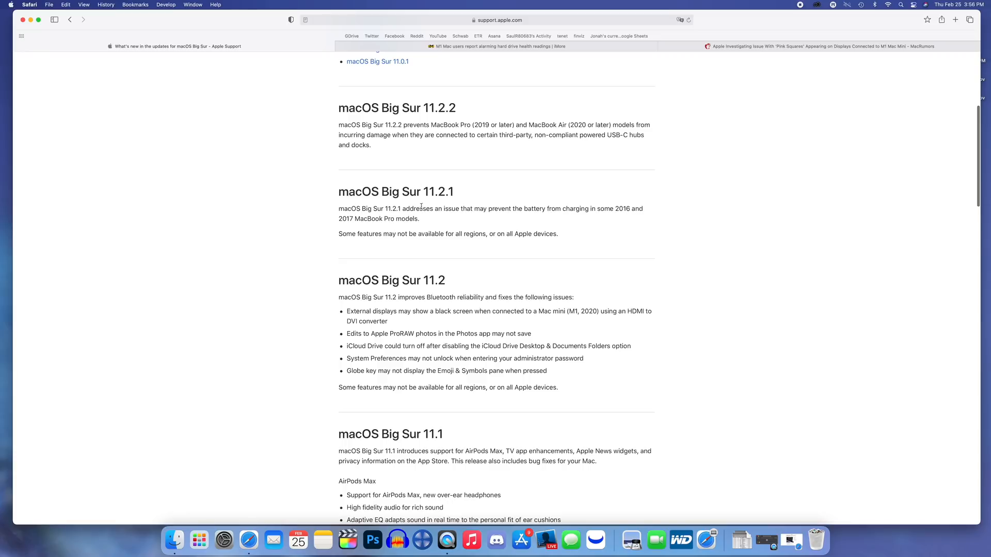
pyautogui.moveTo(469, 193)
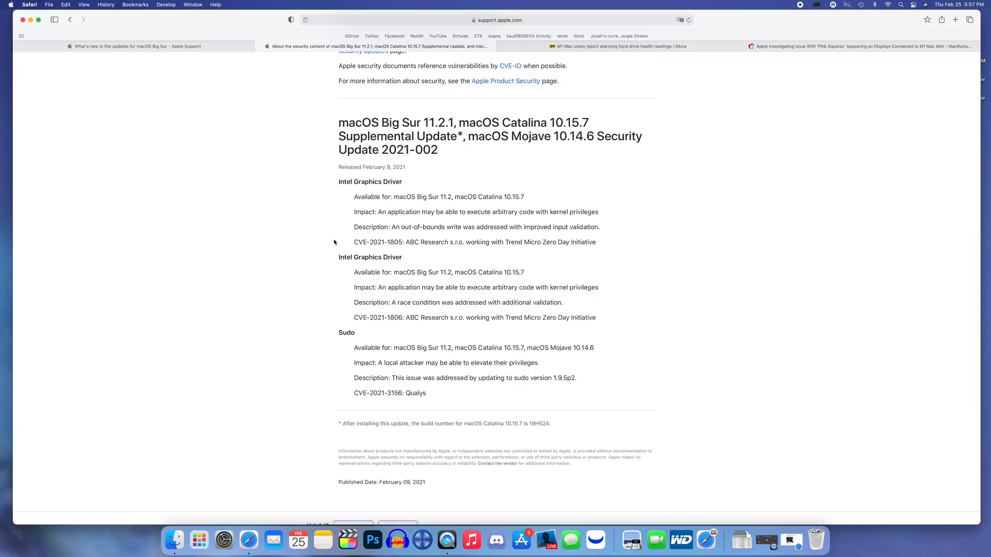
pyautogui.moveTo(392, 255)
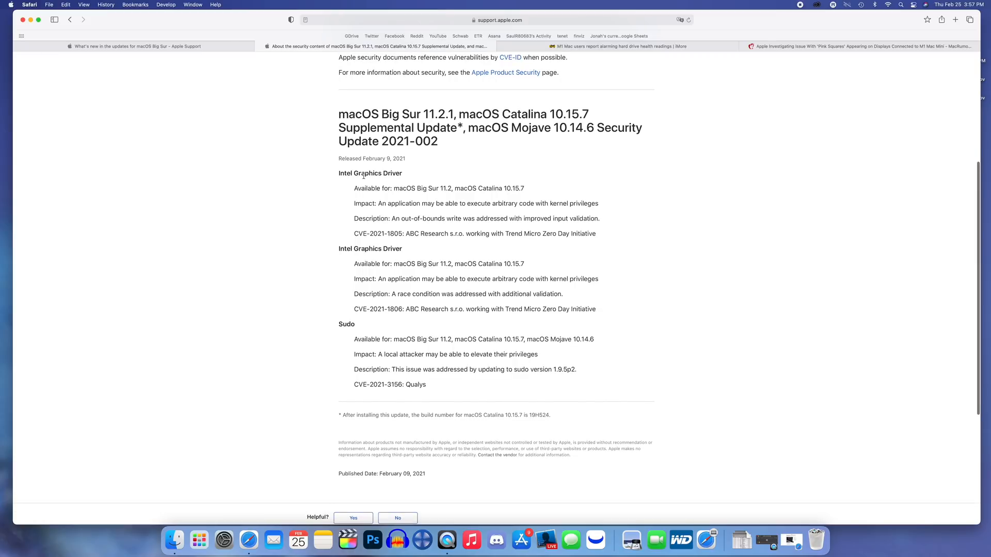
pyautogui.moveTo(342, 259)
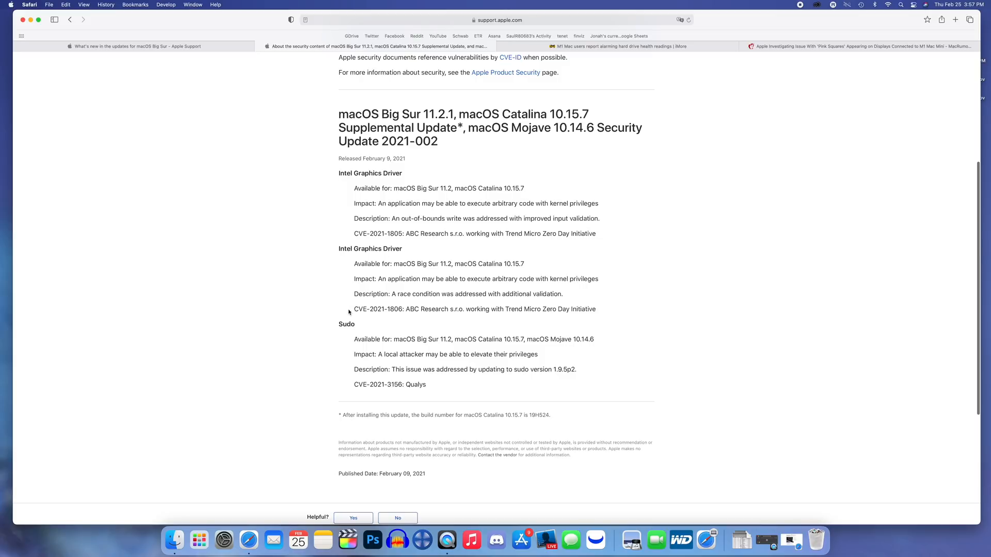
pyautogui.moveTo(359, 334)
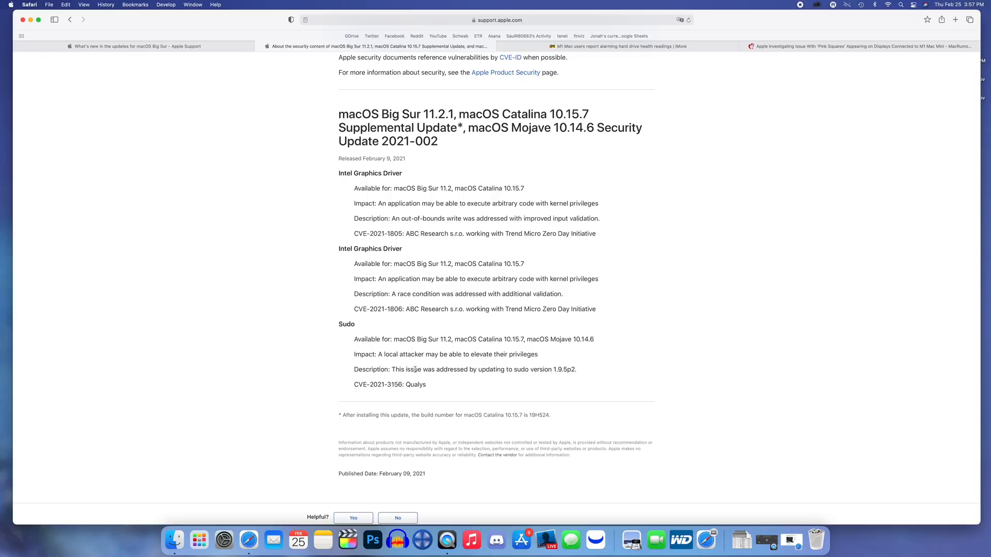
pyautogui.moveTo(497, 376)
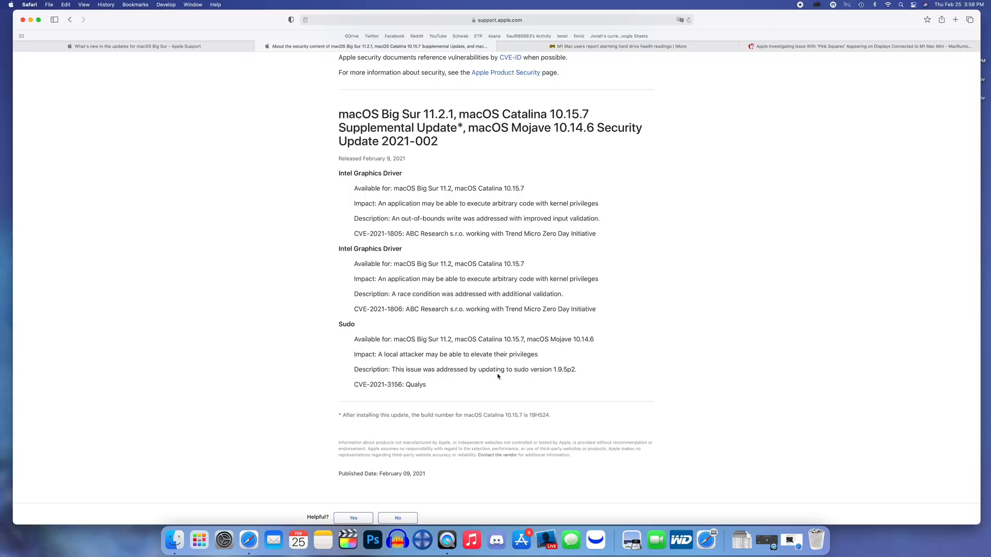
pyautogui.moveTo(562, 379)
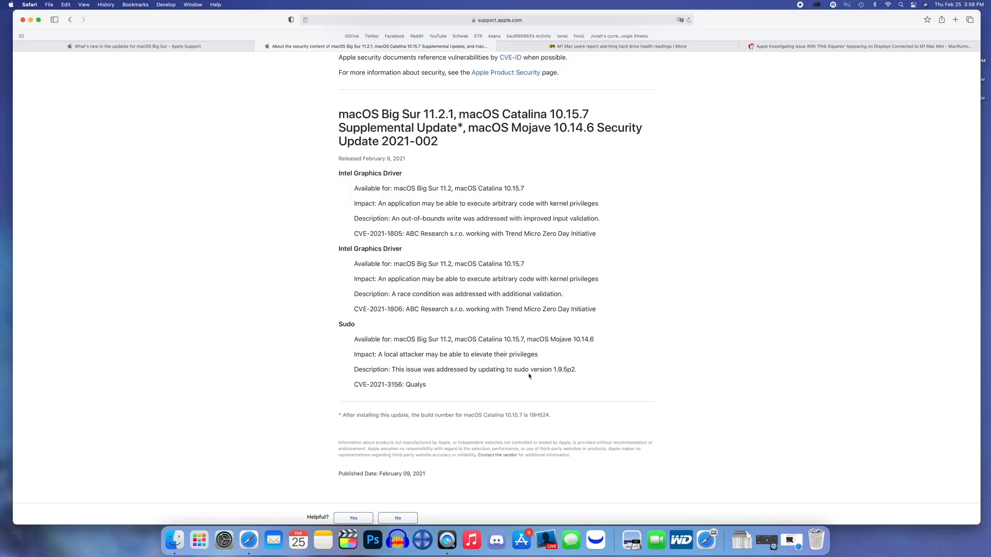
pyautogui.moveTo(351, 323)
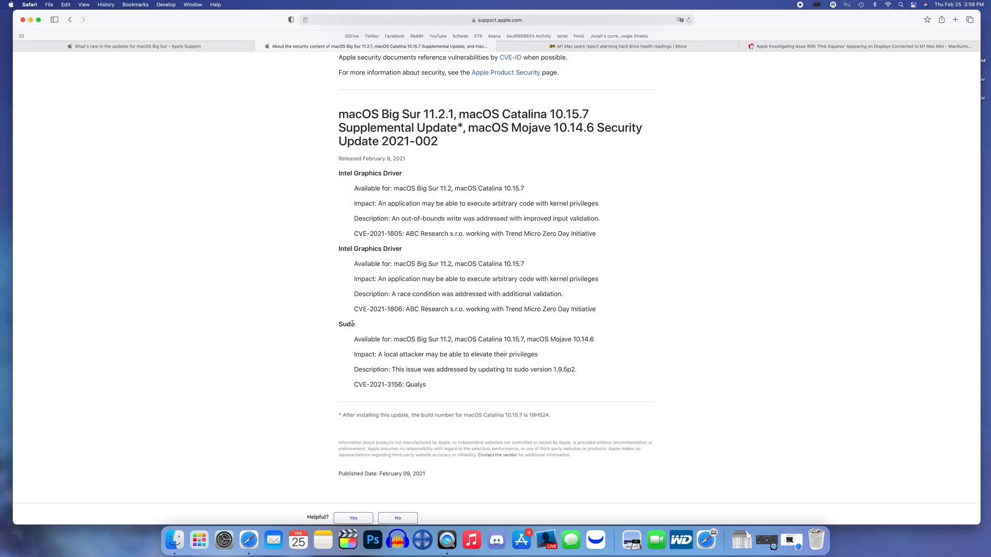
pyautogui.moveTo(343, 331)
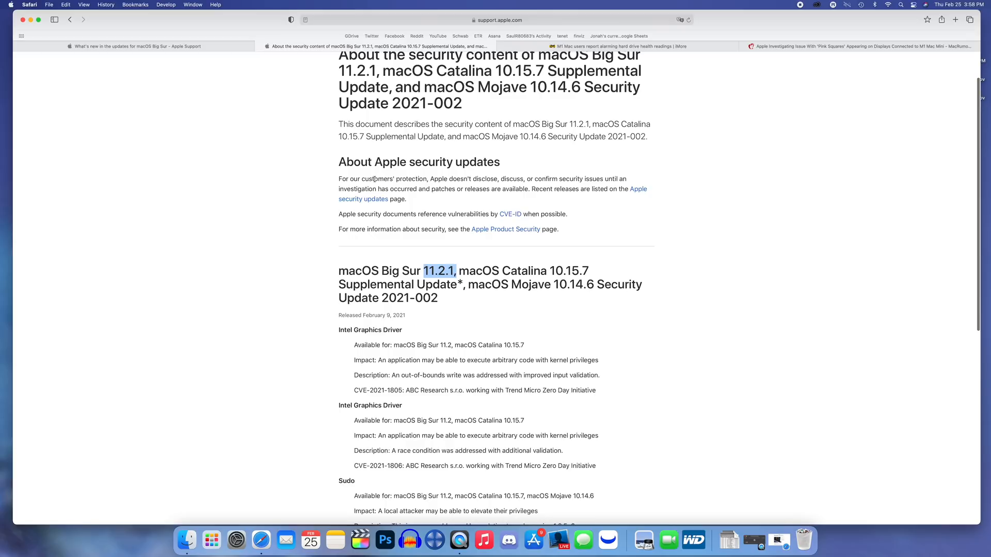
# View the Apple security updates table, then return to the Big Sur 11.2.1 security content page
pyautogui.click(362, 199)
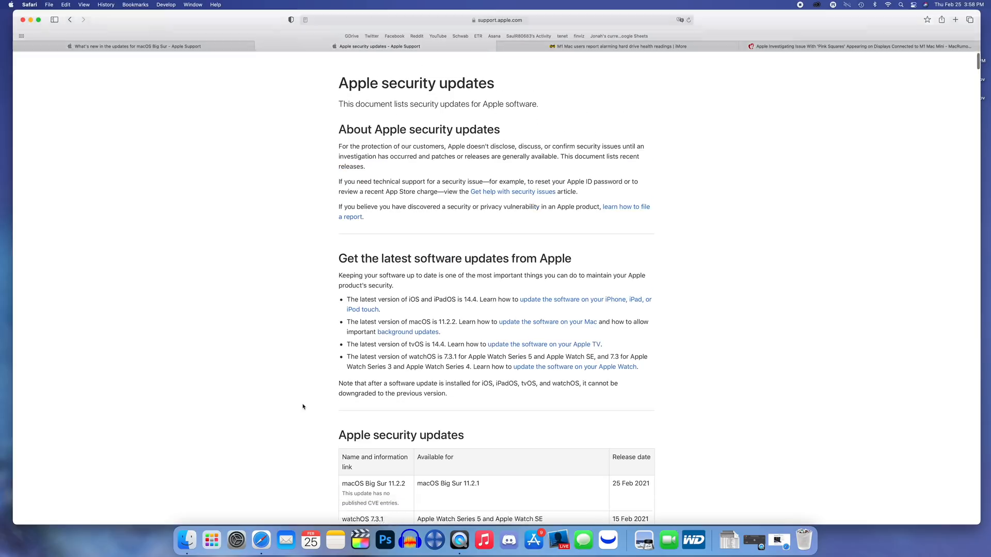
pyautogui.scroll(-3)
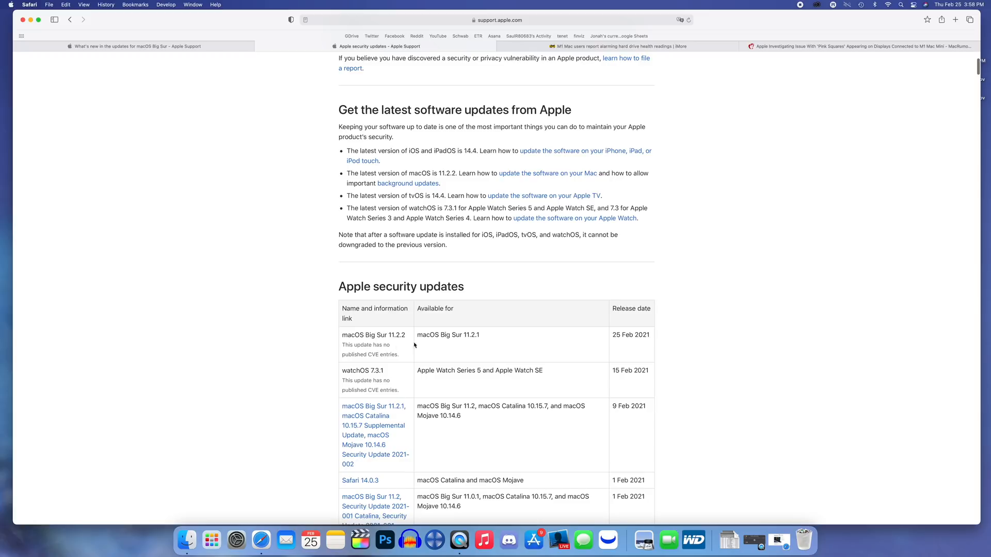
pyautogui.moveTo(396, 346)
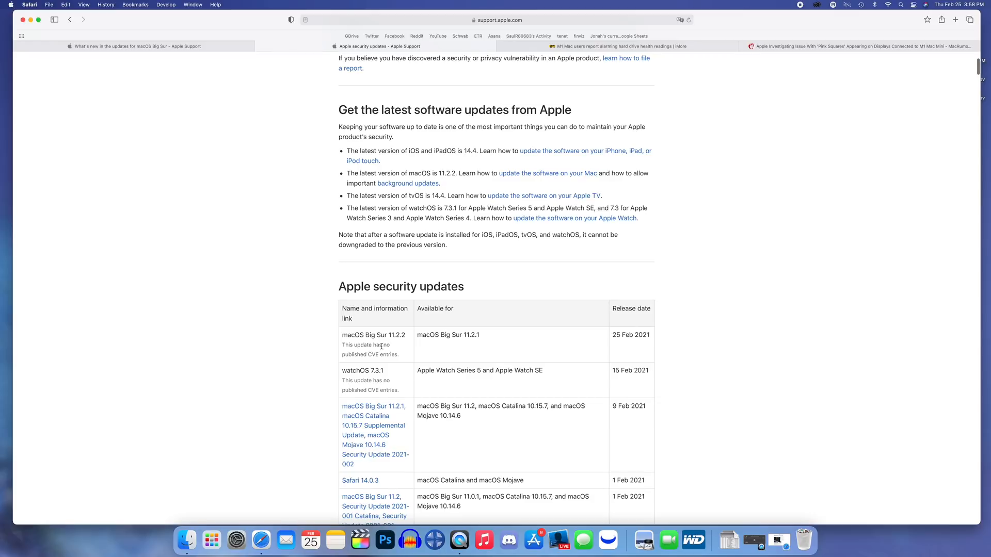
pyautogui.click(373, 407)
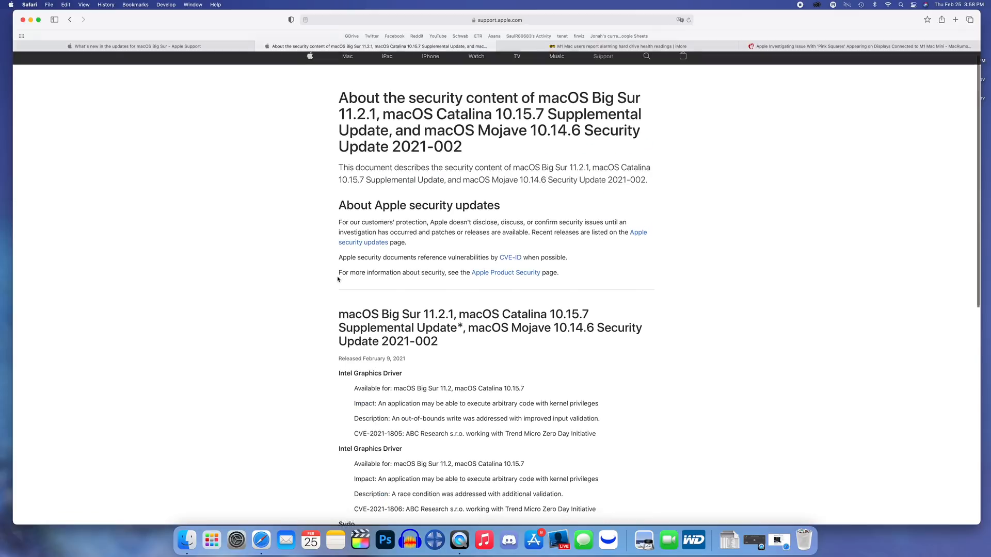
# Close Safari, System Preferences and the Finder Recents window, leaving an empty desktop
pyautogui.click(224, 540)
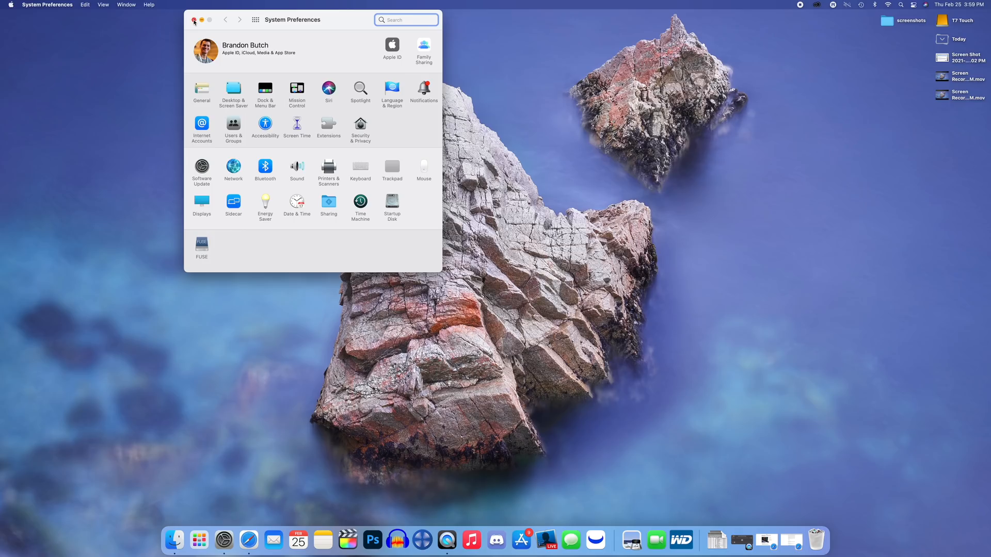
pyautogui.click(196, 20)
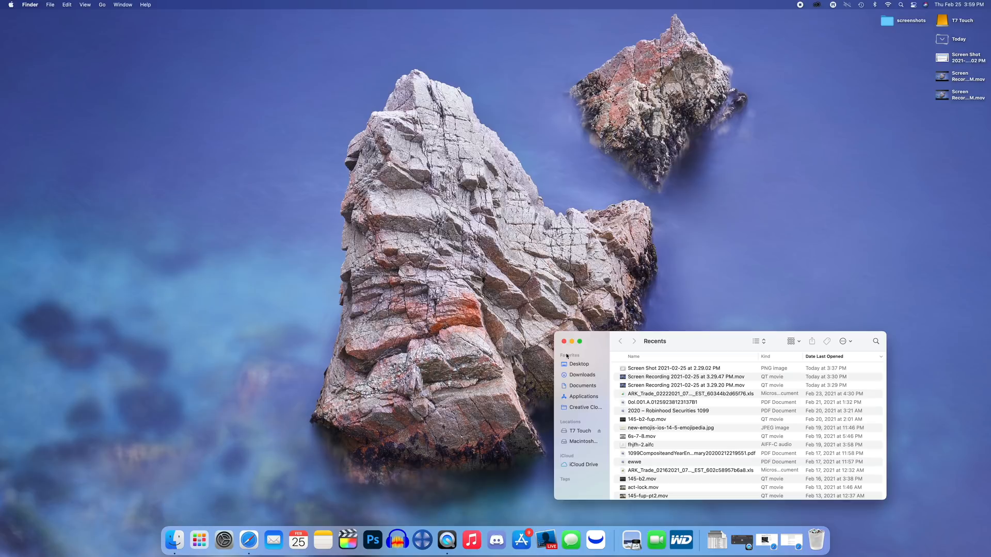
pyautogui.click(563, 341)
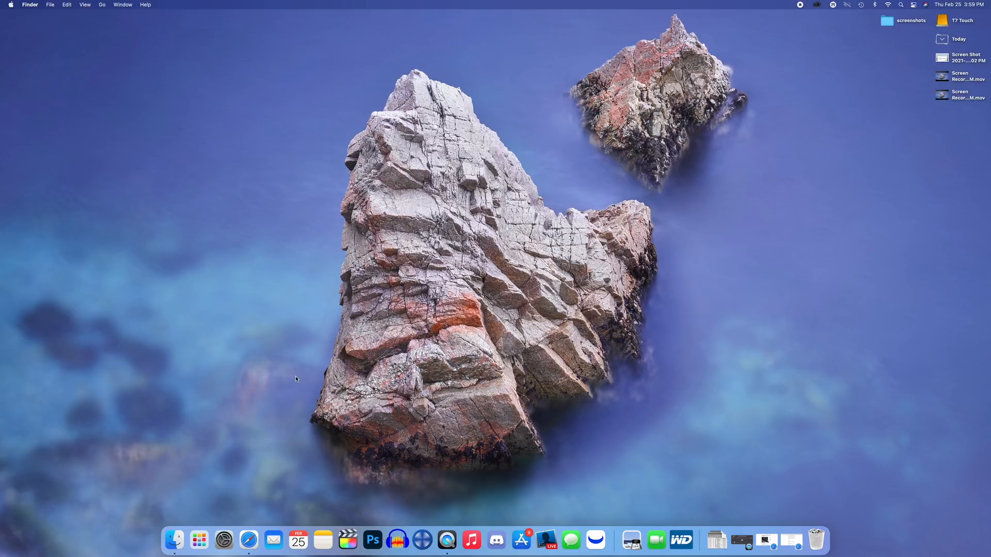
pyautogui.moveTo(471, 540)
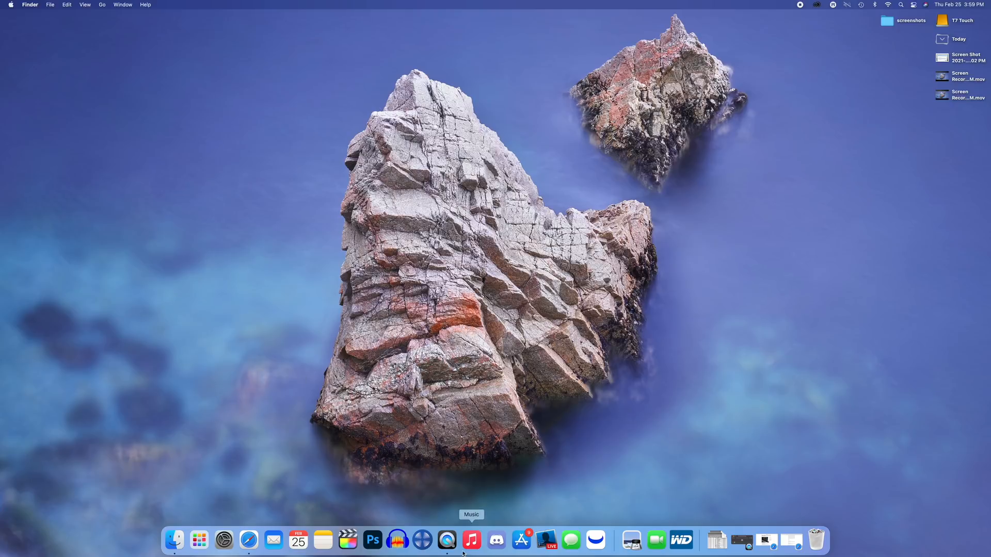
pyautogui.moveTo(465, 447)
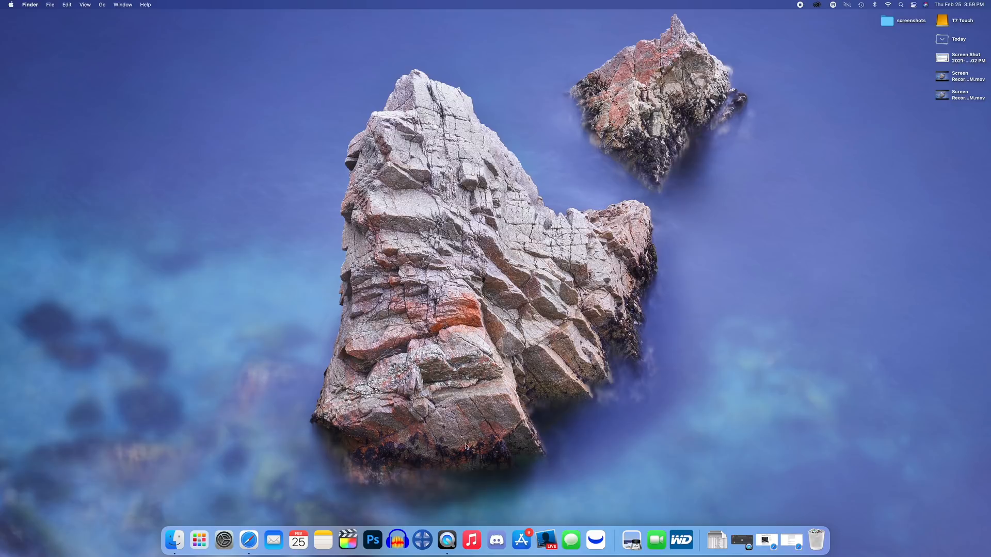
pyautogui.moveTo(502, 453)
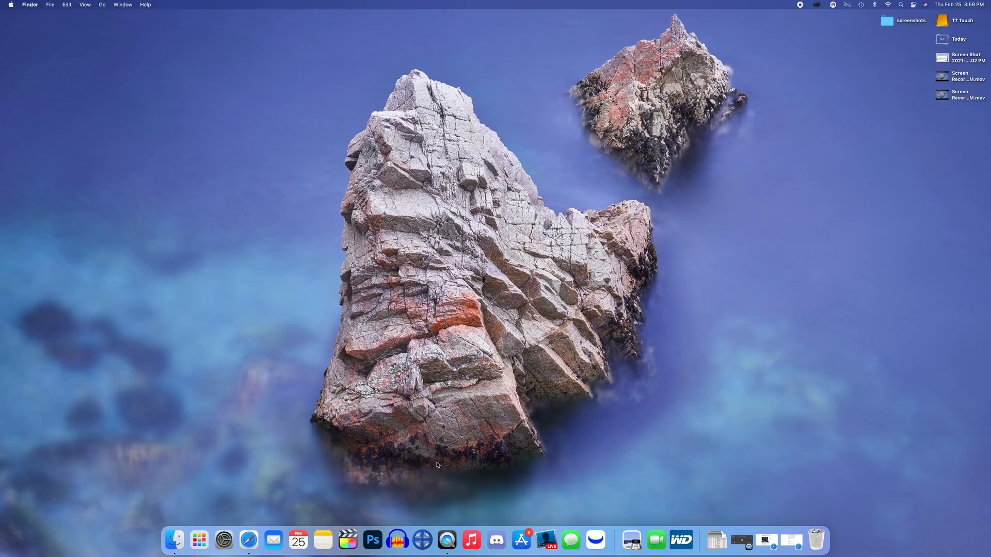
pyautogui.moveTo(461, 478)
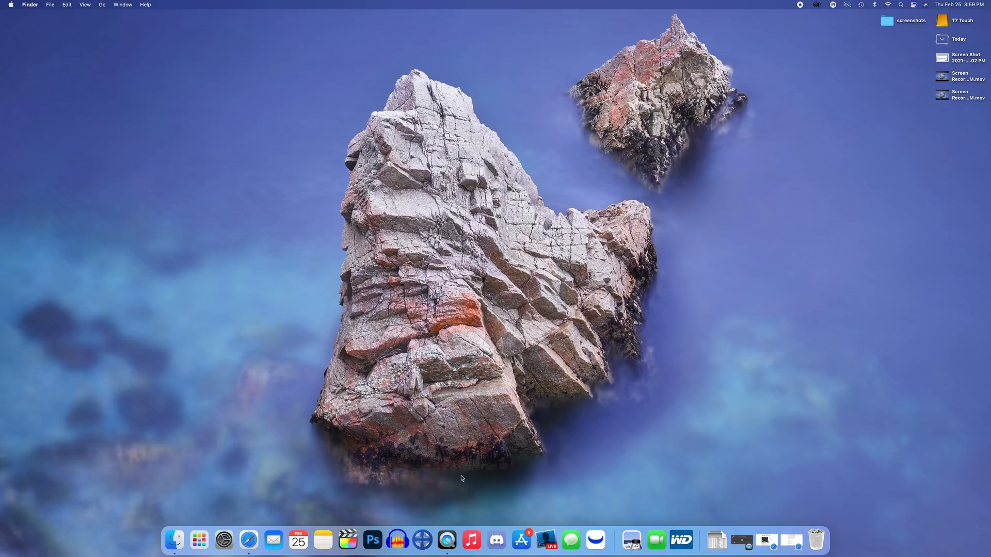
pyautogui.moveTo(471, 540)
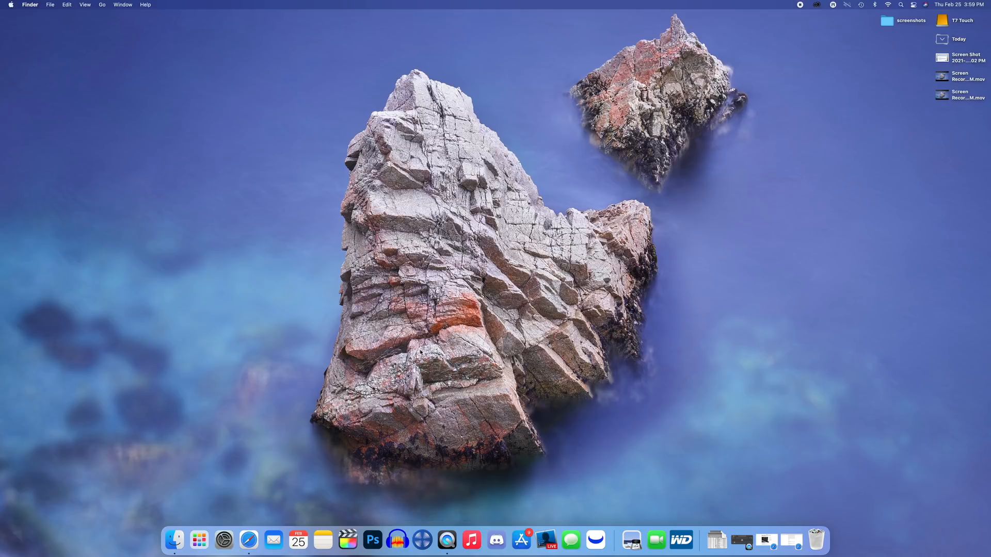
pyautogui.moveTo(421, 352)
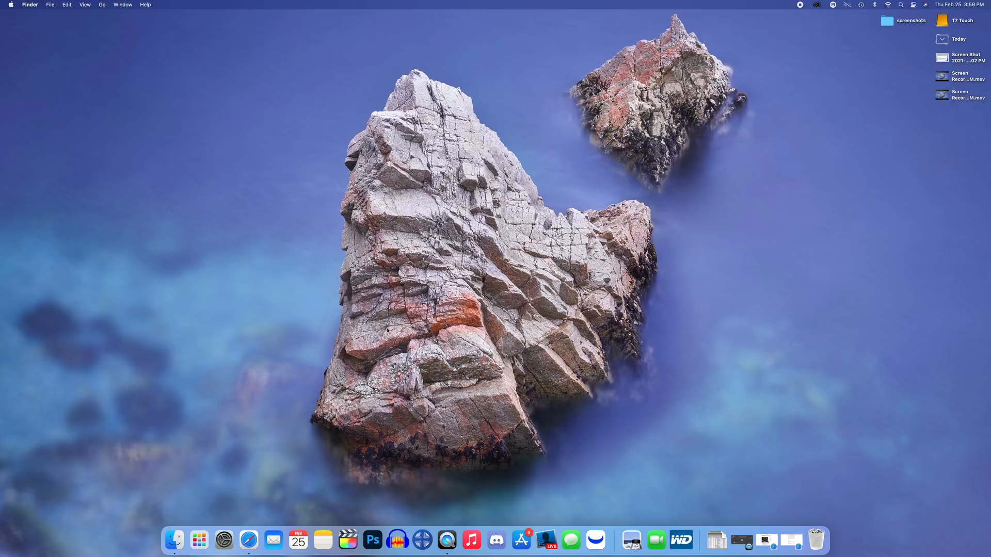
pyautogui.moveTo(171, 318)
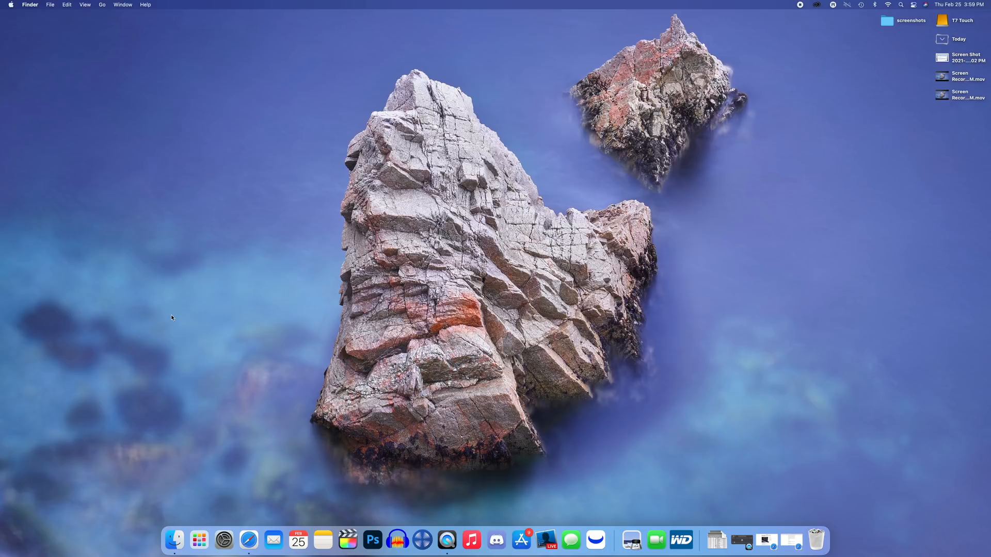
pyautogui.moveTo(246, 342)
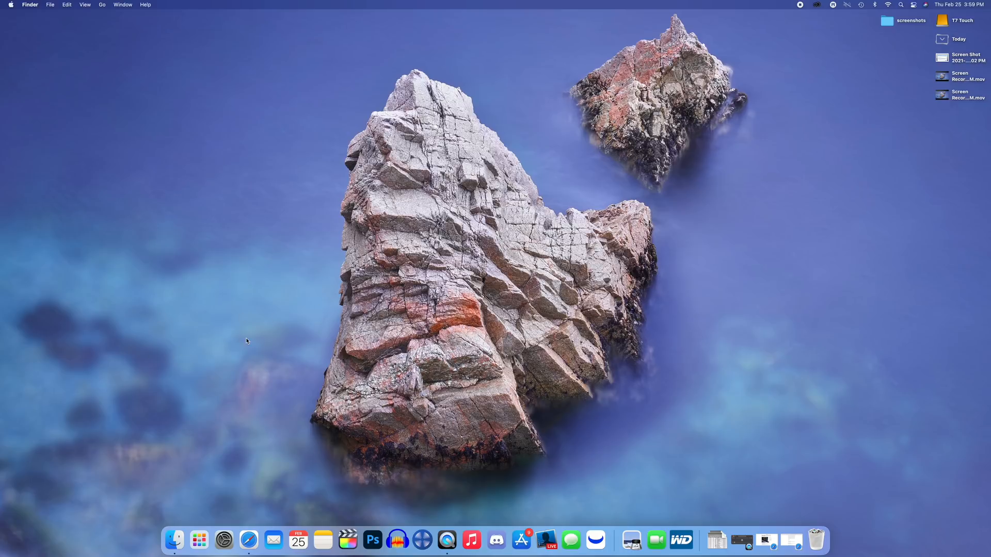
pyautogui.moveTo(198, 306)
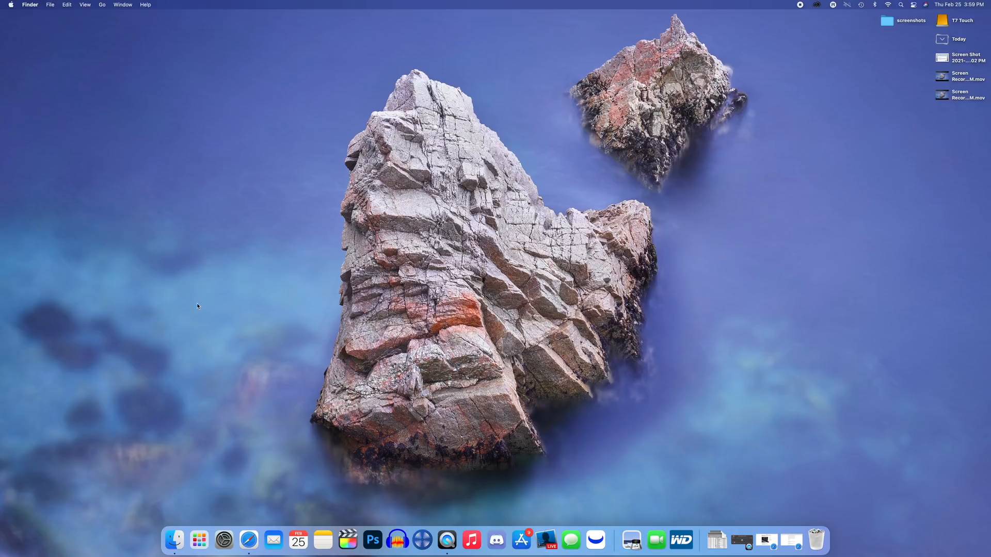
pyautogui.moveTo(347, 539)
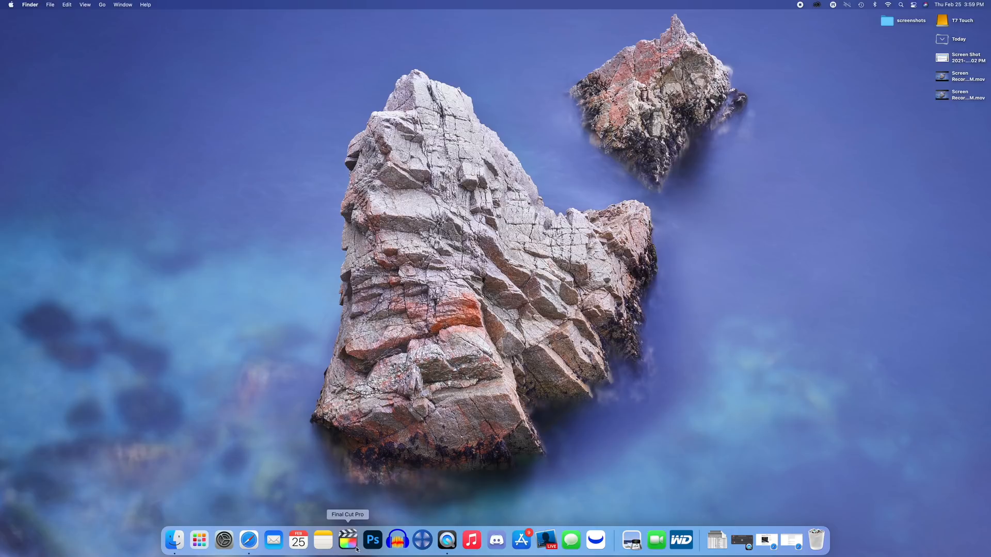
pyautogui.moveTo(173, 539)
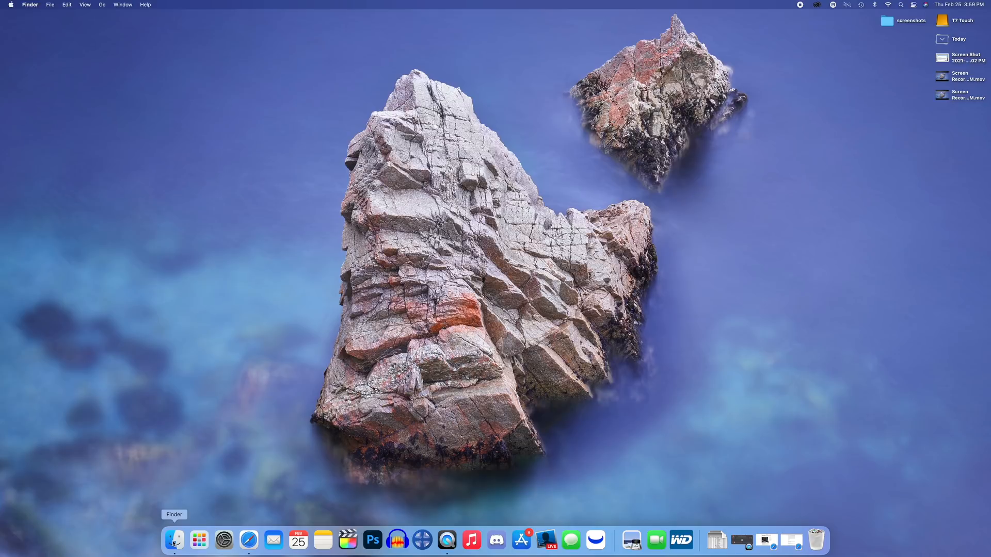
pyautogui.moveTo(242, 416)
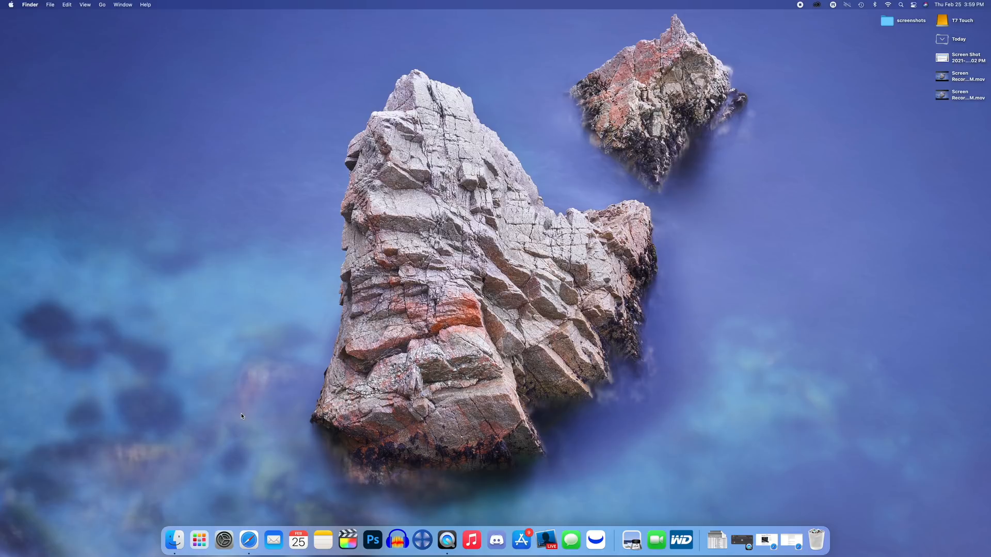
pyautogui.moveTo(288, 415)
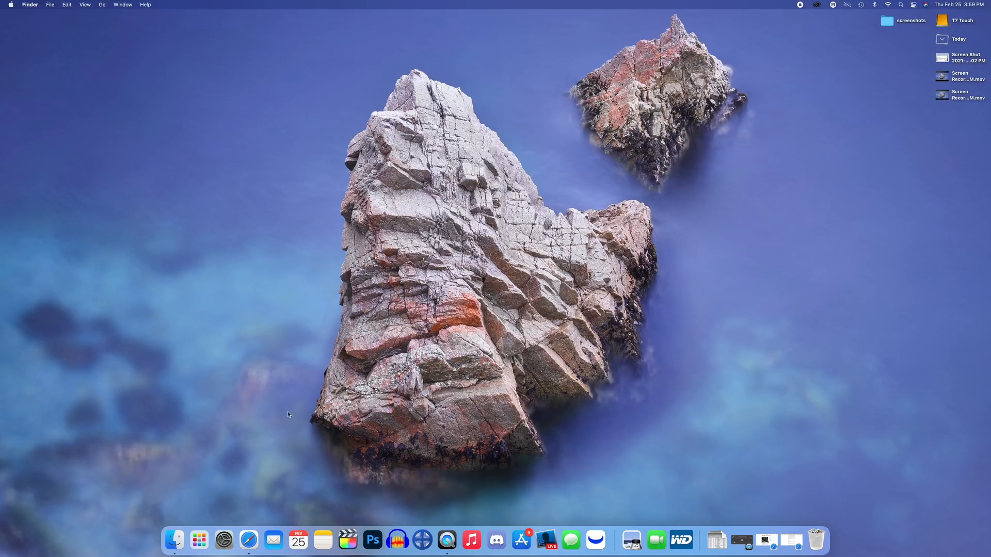
# Launch Calendar from the Dock and move the month view to March 2021
pyautogui.click(223, 540)
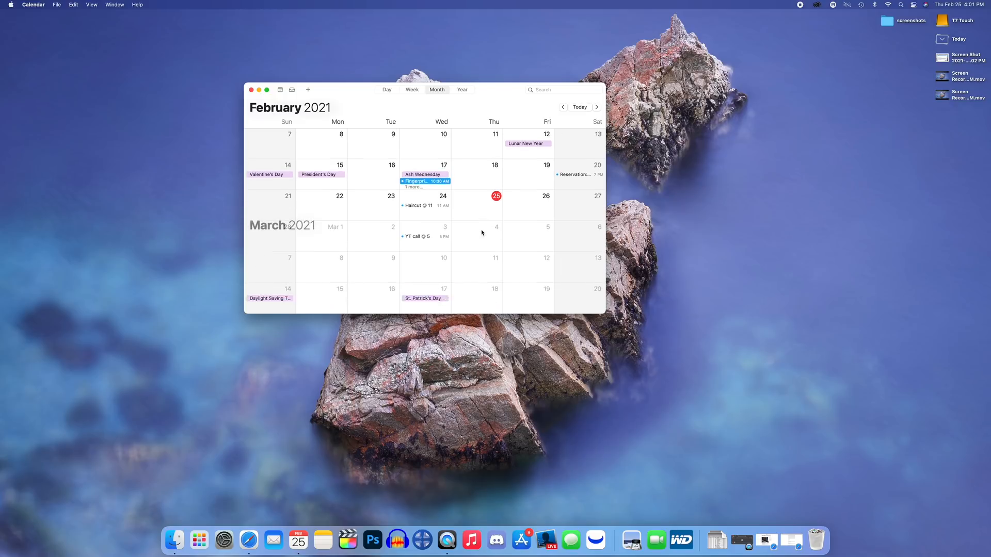
pyautogui.click(596, 107)
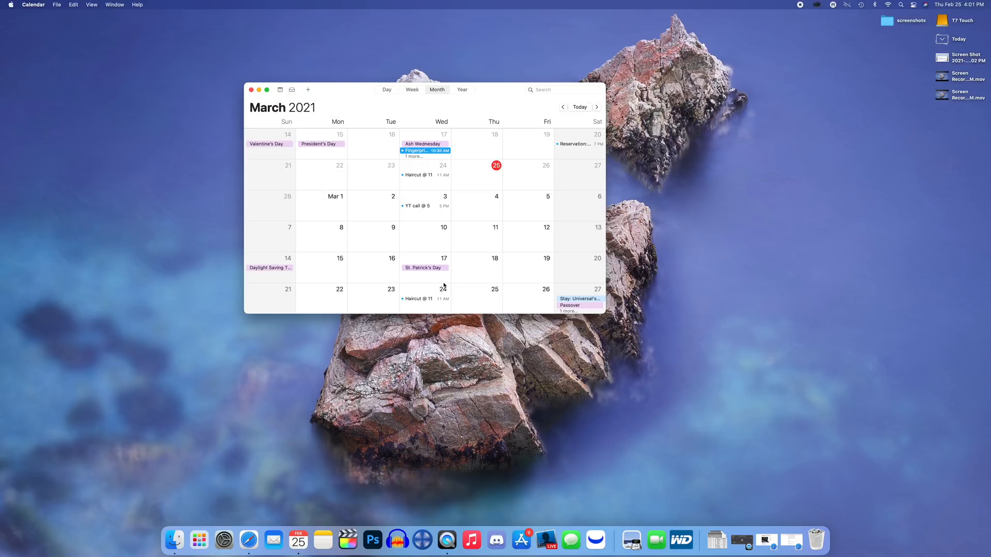
pyautogui.moveTo(411, 263)
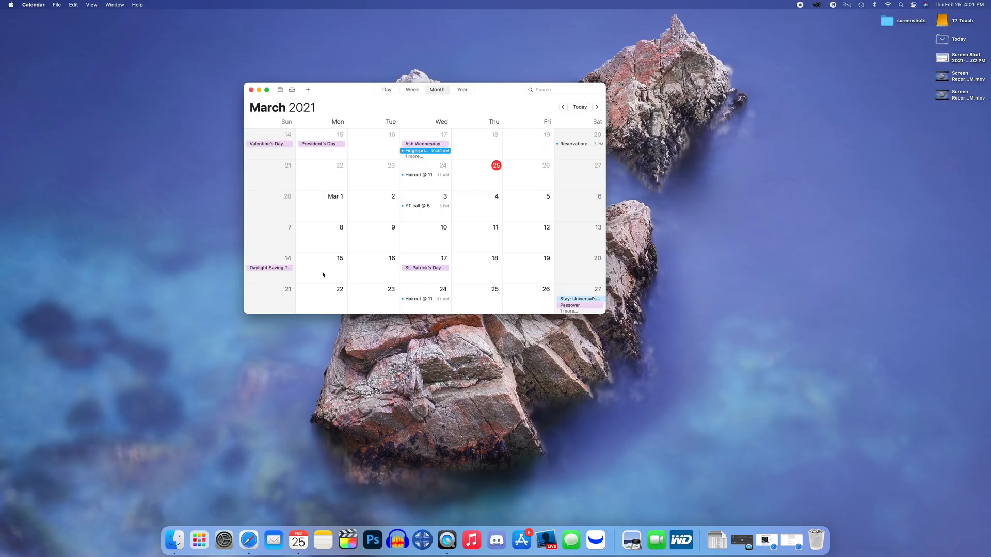
pyautogui.moveTo(326, 288)
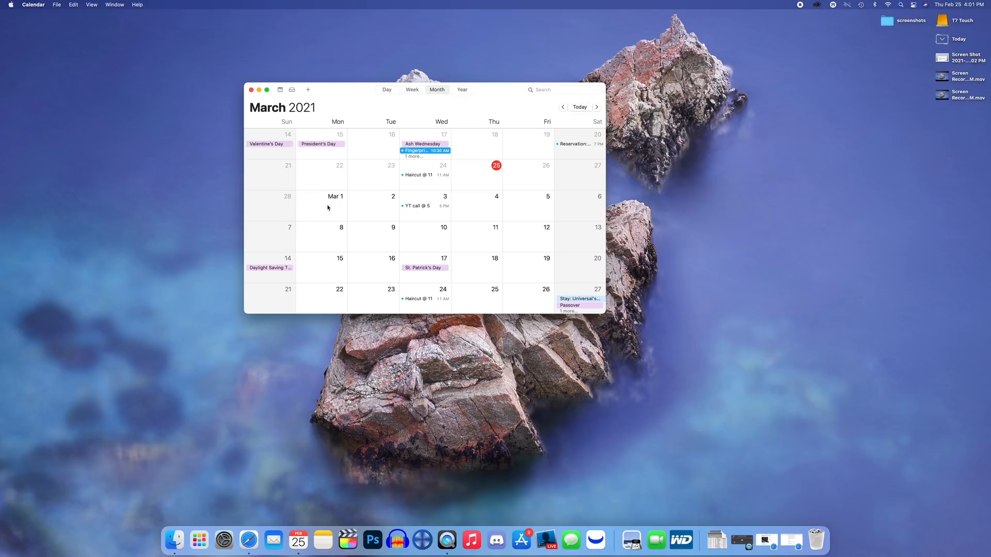
pyautogui.moveTo(487, 214)
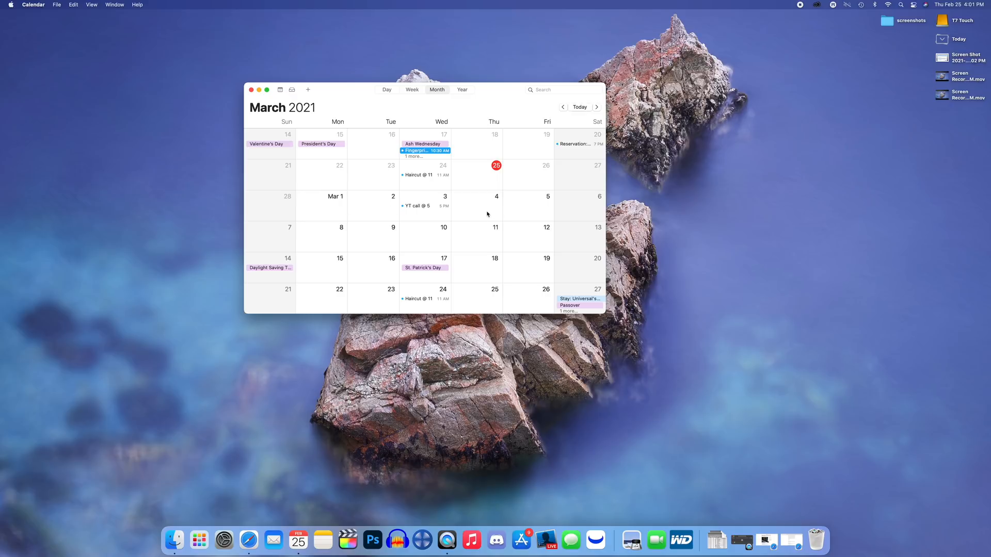
pyautogui.moveTo(485, 214)
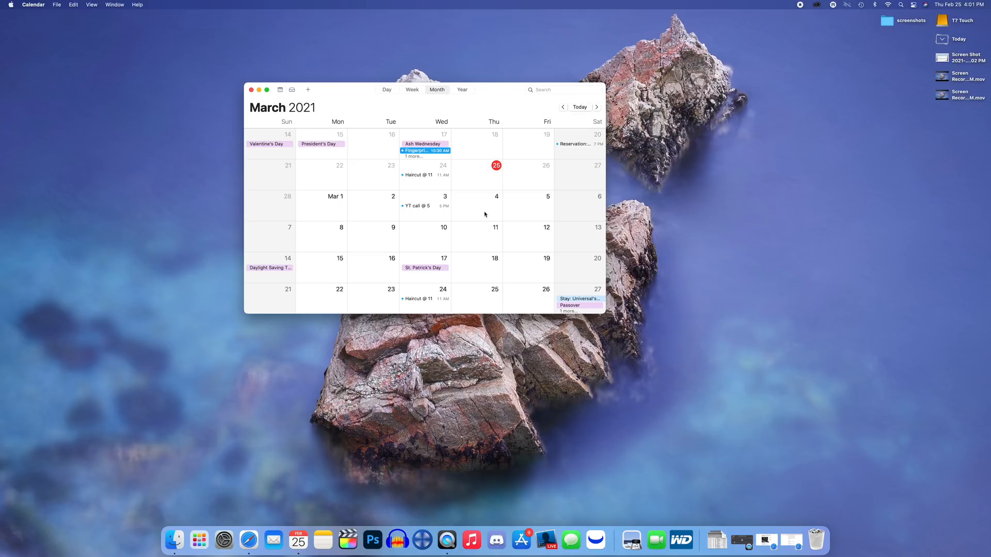
pyautogui.moveTo(348, 268)
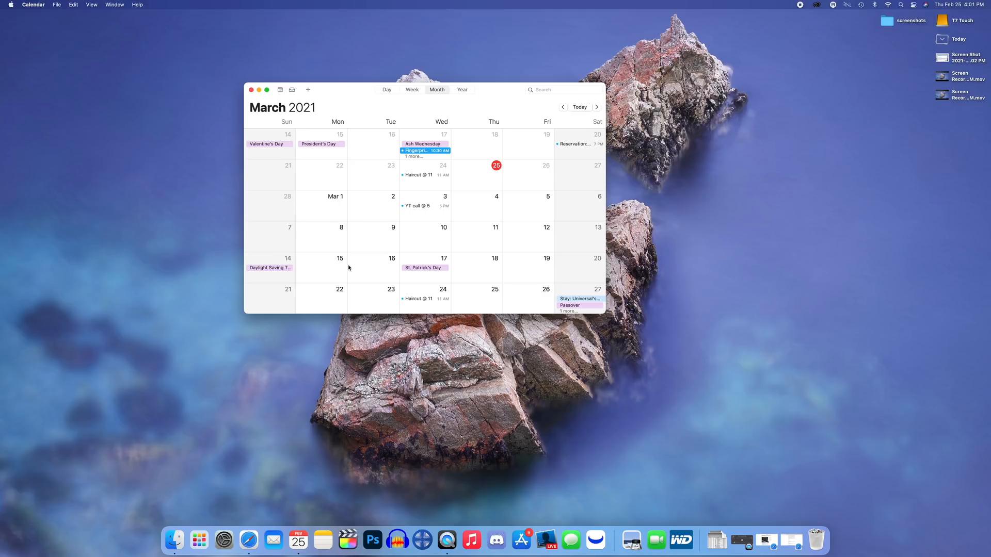
pyautogui.moveTo(362, 249)
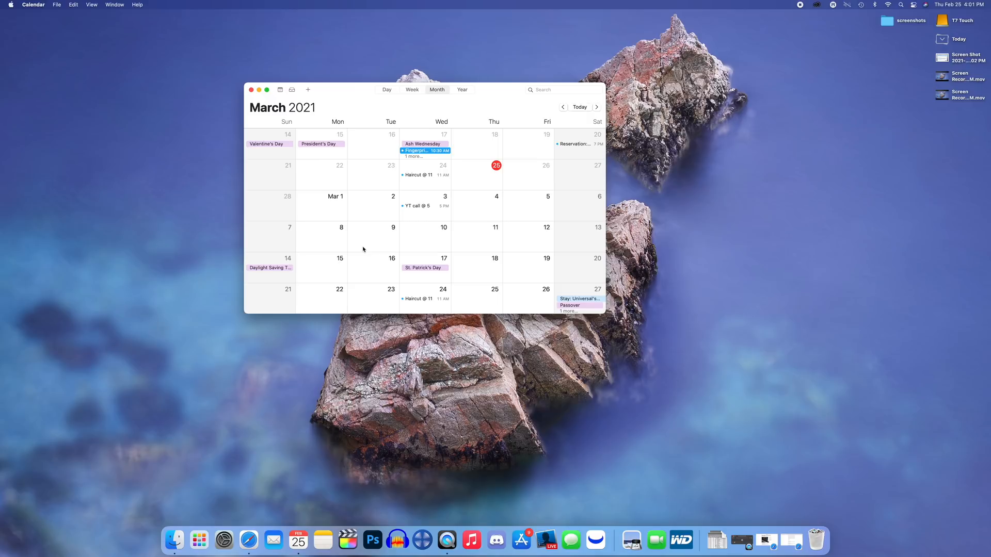
pyautogui.moveTo(336, 268)
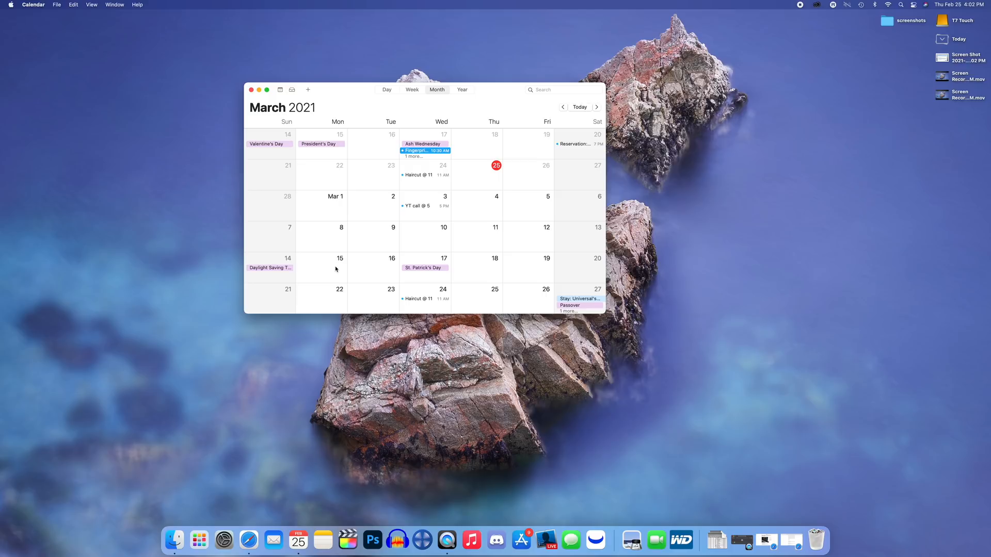
pyautogui.moveTo(505, 90)
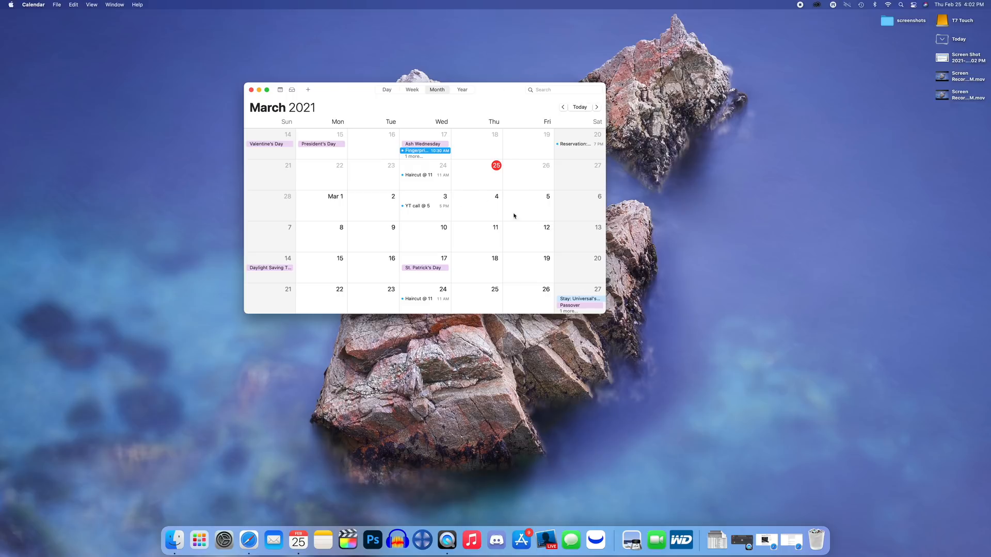
pyautogui.moveTo(376, 296)
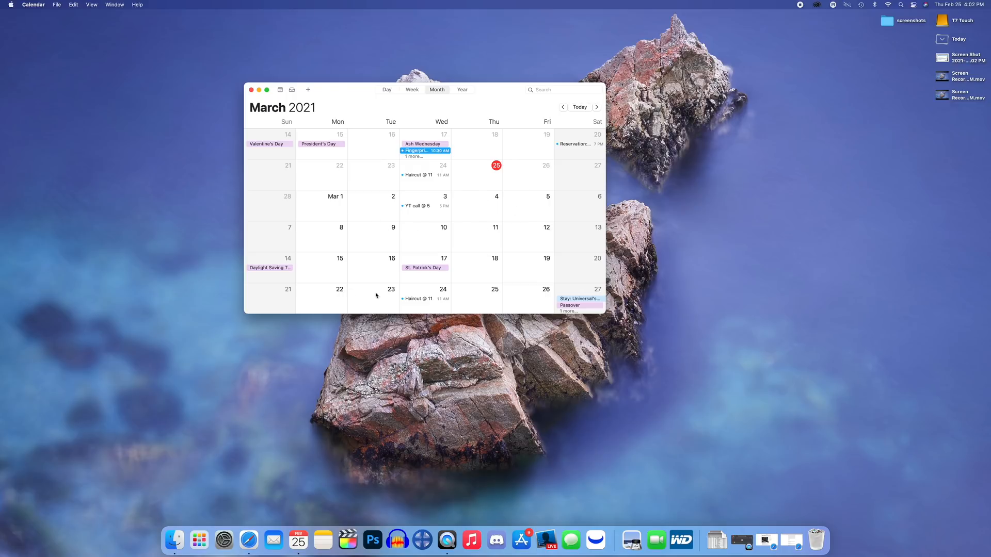
pyautogui.moveTo(212, 98)
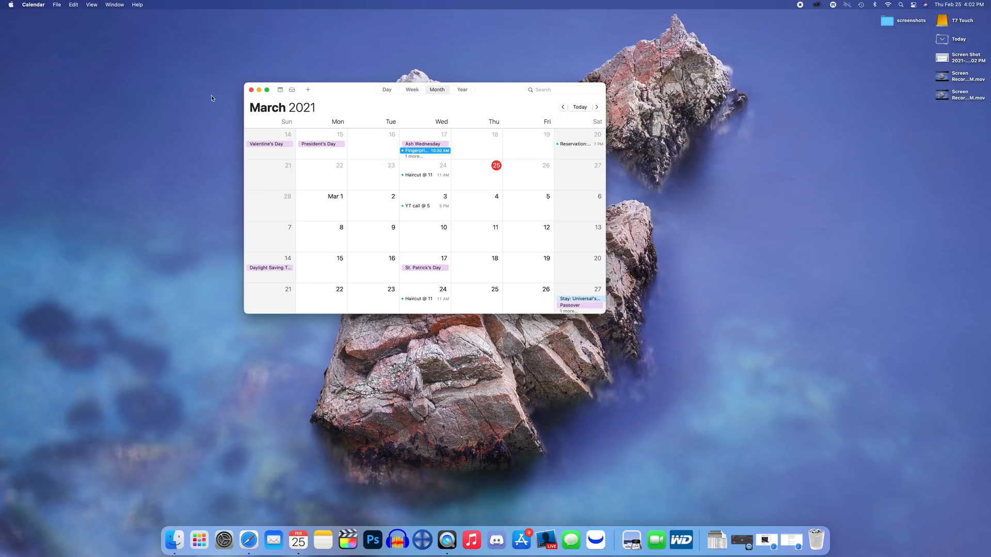
# Close the Calendar window to return to the empty Finder desktop
pyautogui.click(252, 89)
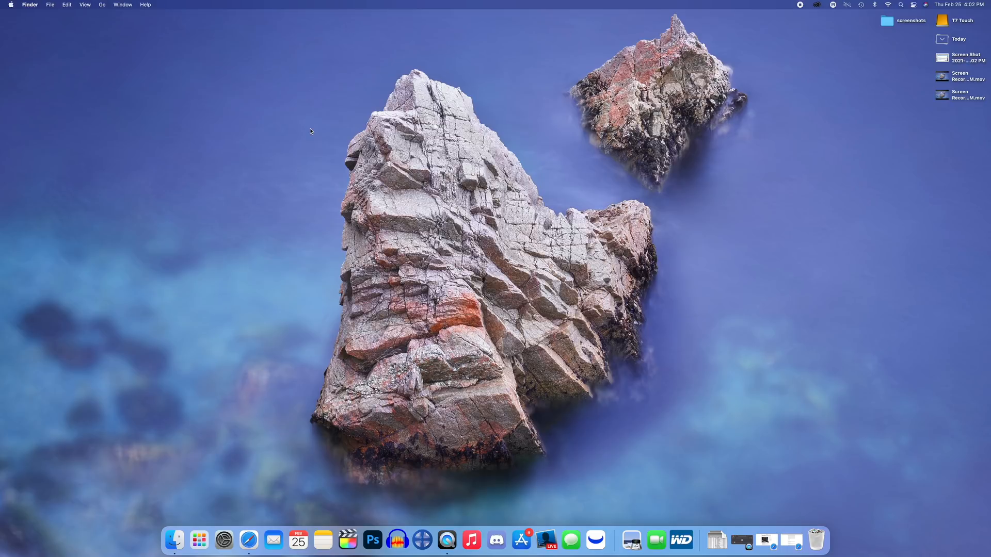
pyautogui.moveTo(320, 232)
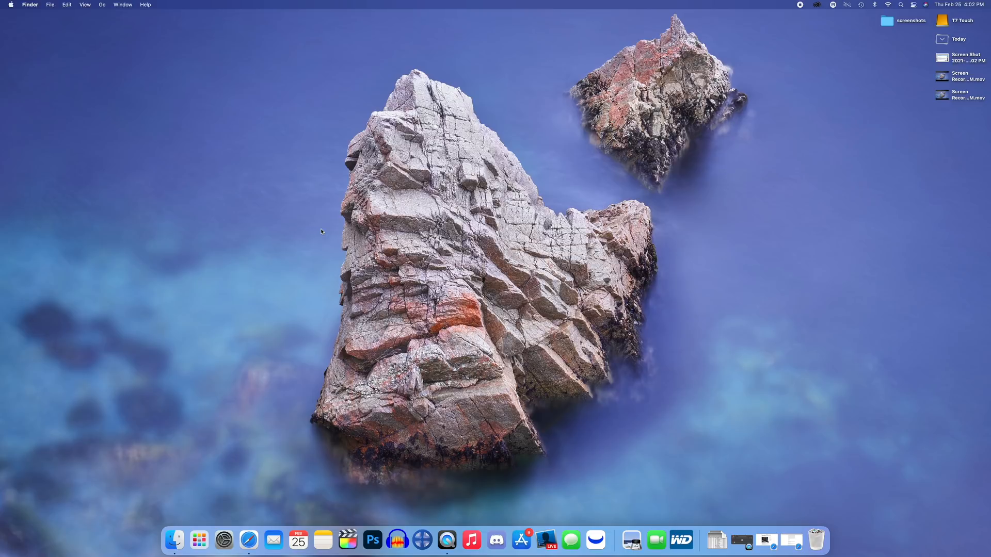
pyautogui.moveTo(328, 247)
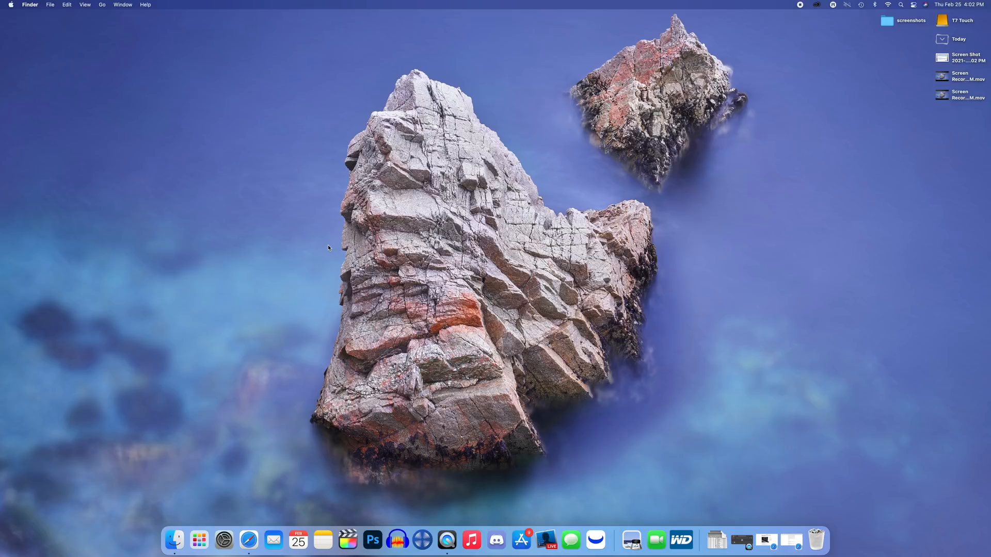
pyautogui.moveTo(184, 392)
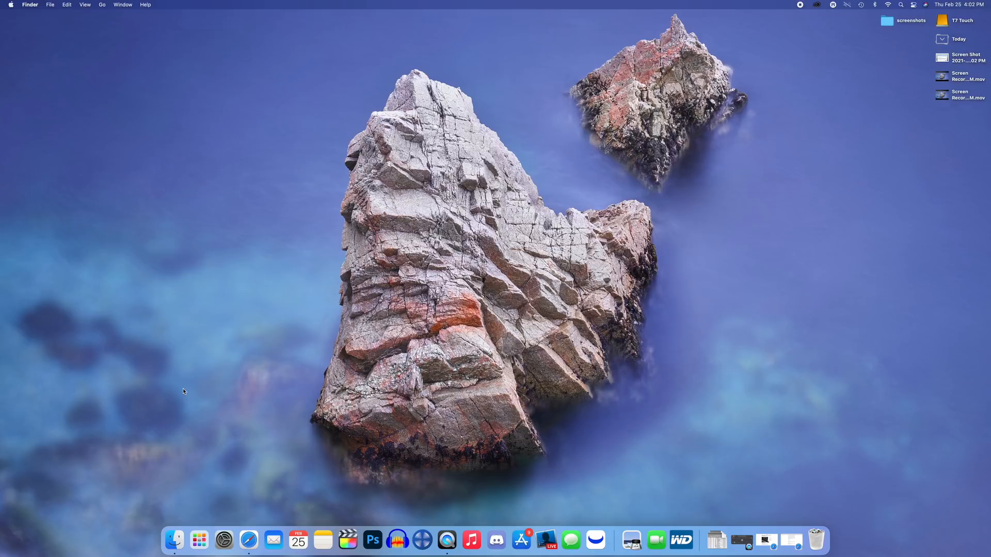
pyautogui.moveTo(377, 352)
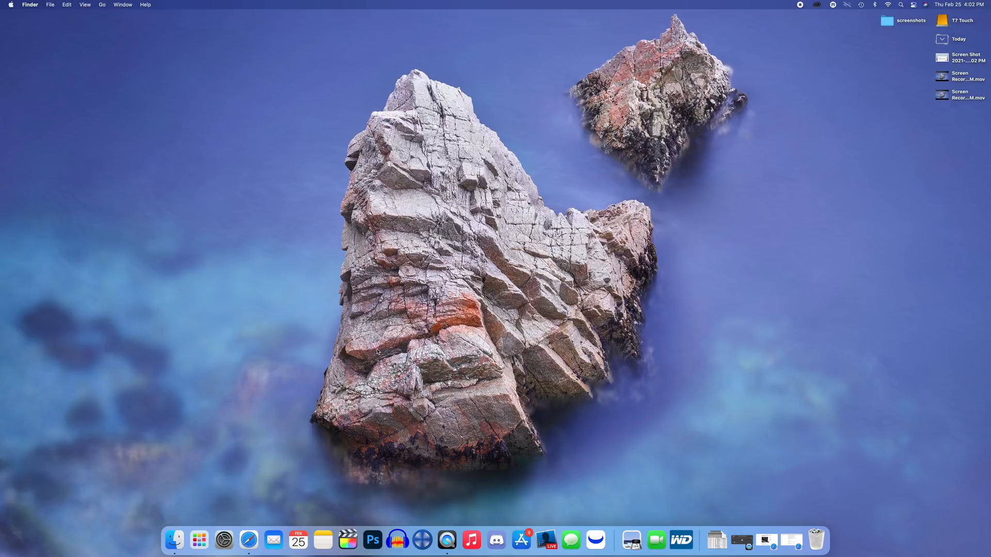